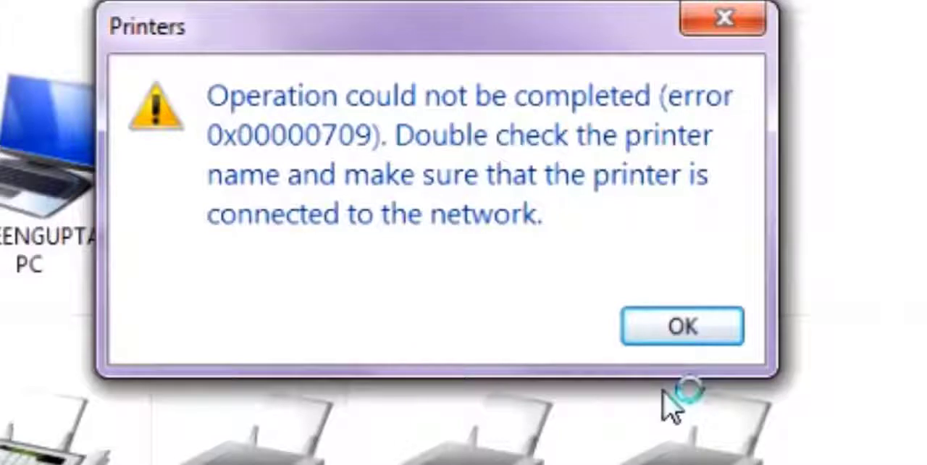
Step: Dismiss the printer error, then reach Devices and Printers via Control Panel in Small icons view
{"action": "left_click", "coordinate": [680, 325]}
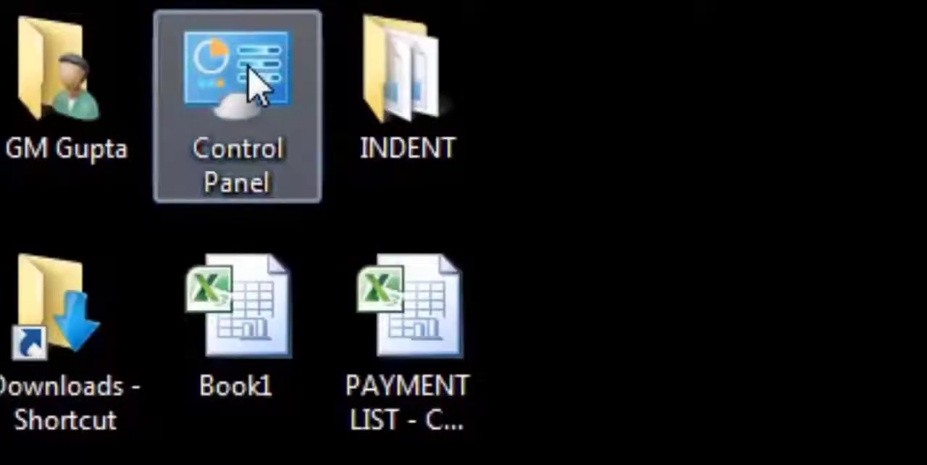
{"action": "double_click", "coordinate": [238, 65]}
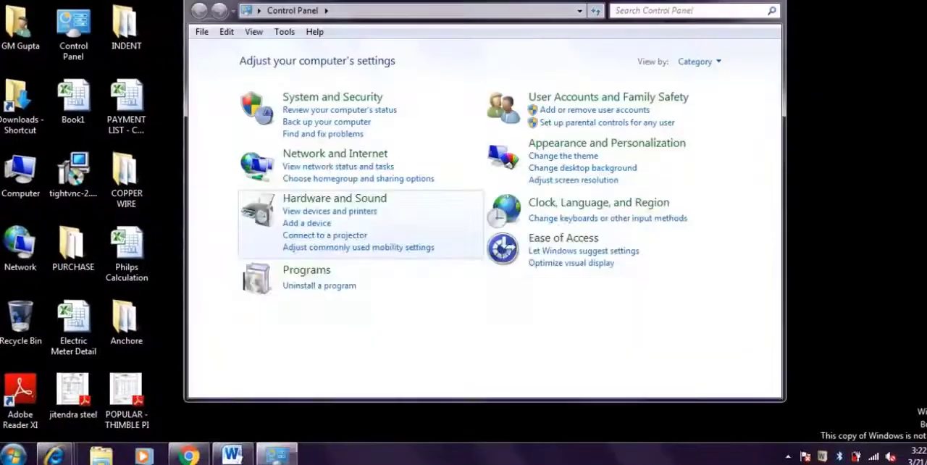
{"action": "left_click", "coordinate": [697, 61]}
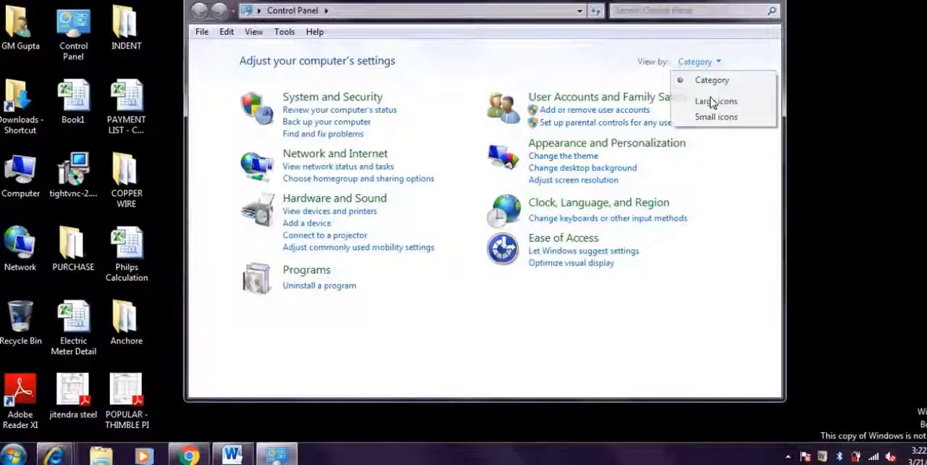
{"action": "left_click", "coordinate": [716, 116]}
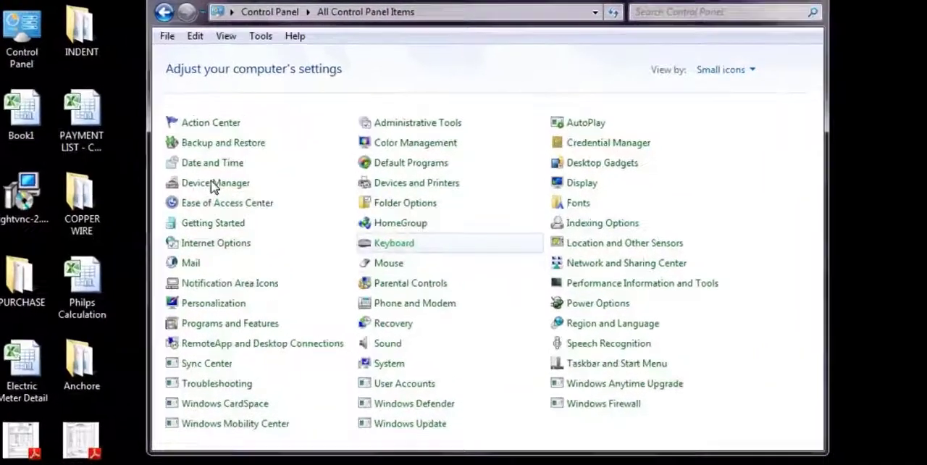
{"action": "left_click", "coordinate": [417, 183]}
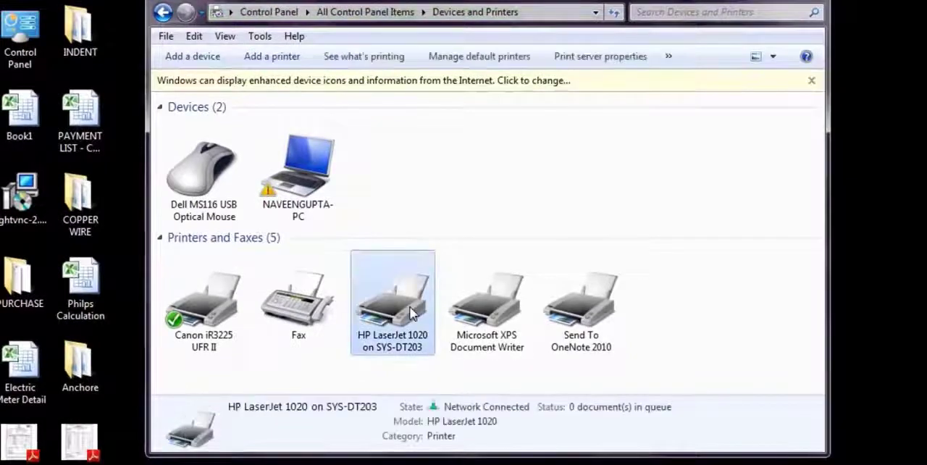
Step: Try setting the HP LaserJet 1020 as default printer and acknowledge the 0x00000709 failure
{"action": "right_click", "coordinate": [408, 312]}
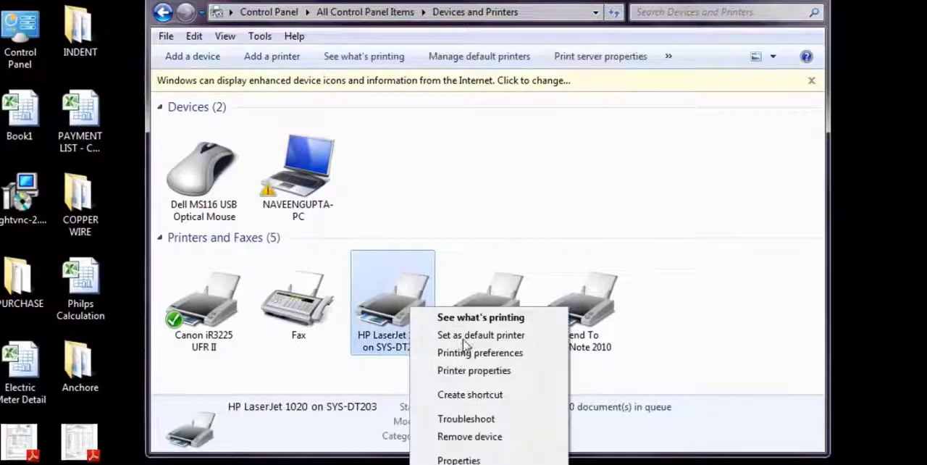
{"action": "left_click", "coordinate": [481, 334]}
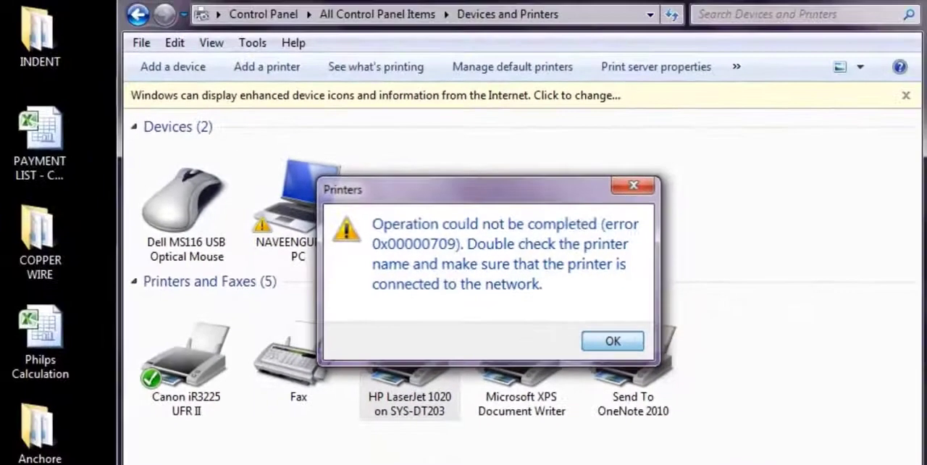
{"action": "left_click", "coordinate": [611, 340]}
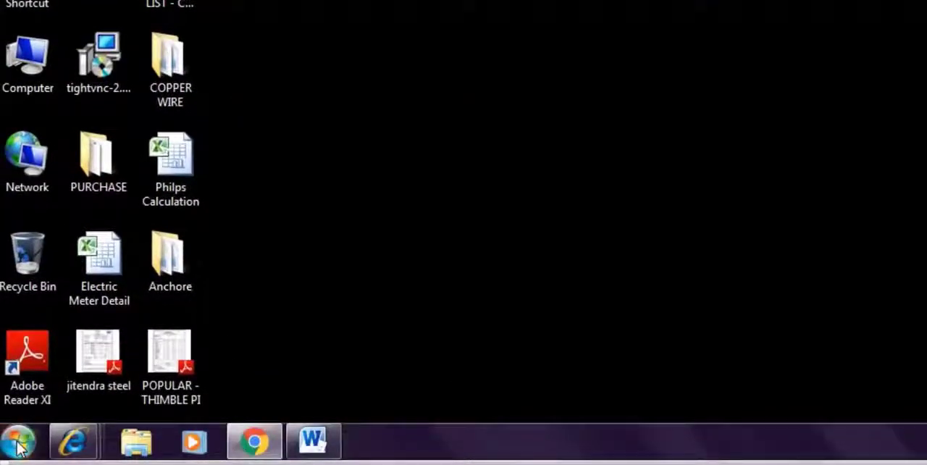
Step: Search the Start menu for regedit and bring up its Run as administrator option
{"action": "left_click", "coordinate": [18, 442]}
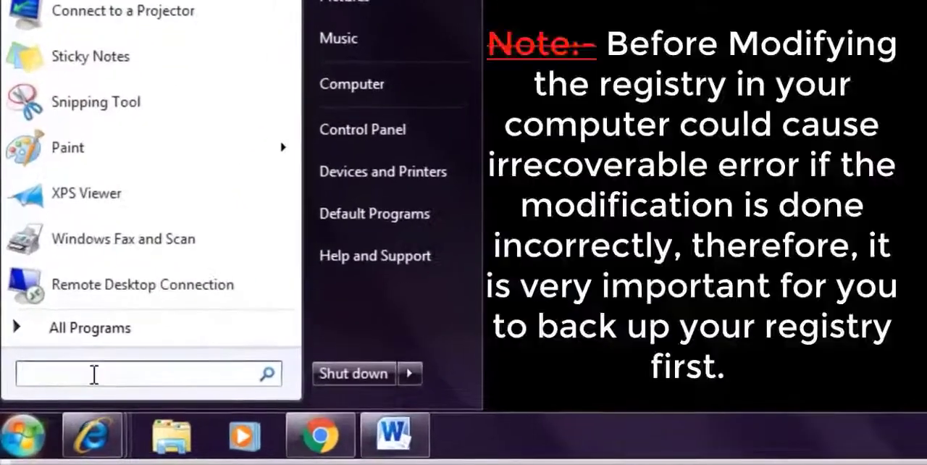
{"action": "type", "text": "reged"}
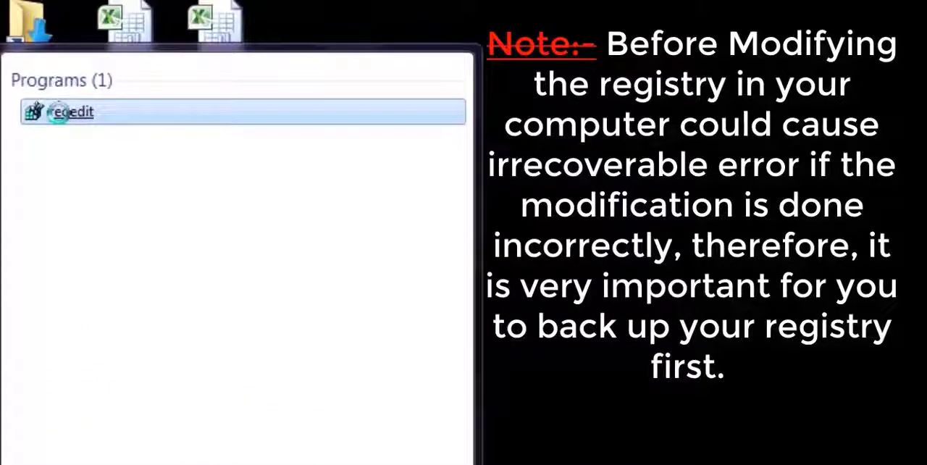
{"action": "right_click", "coordinate": [65, 110]}
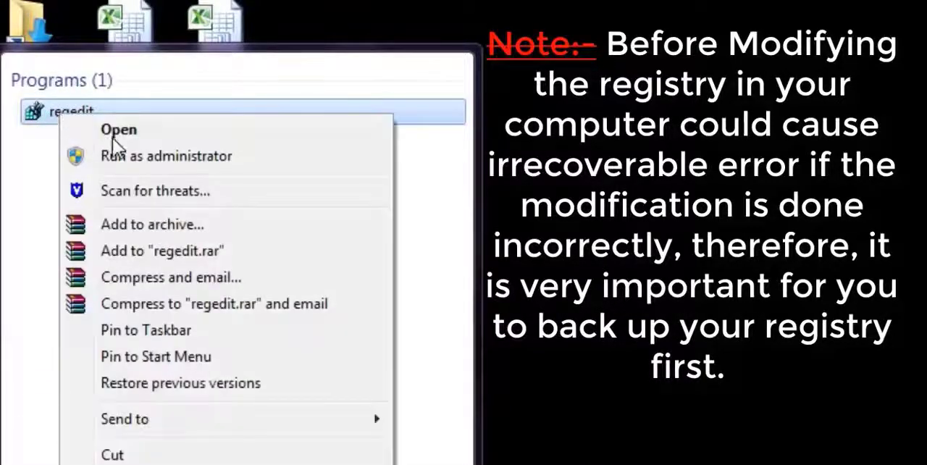
{"action": "mouse_move", "coordinate": [119, 129]}
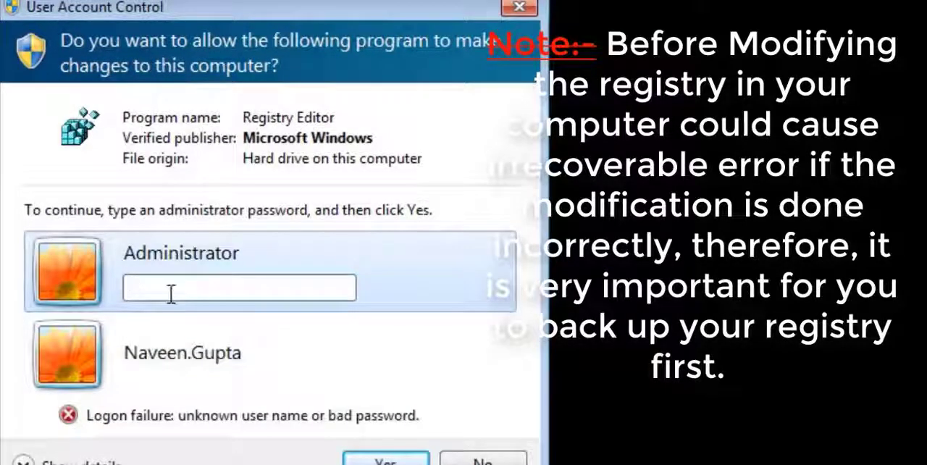
Step: Launch Registry Editor as admin and expand HKEY_CURRENT_USER\Software\Microsoft down to Windows NT
{"action": "left_click", "coordinate": [385, 461]}
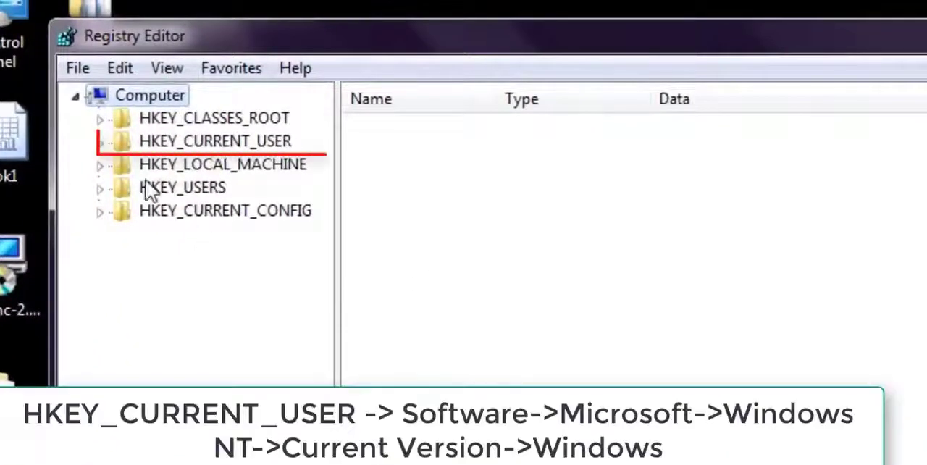
{"action": "left_click", "coordinate": [214, 140]}
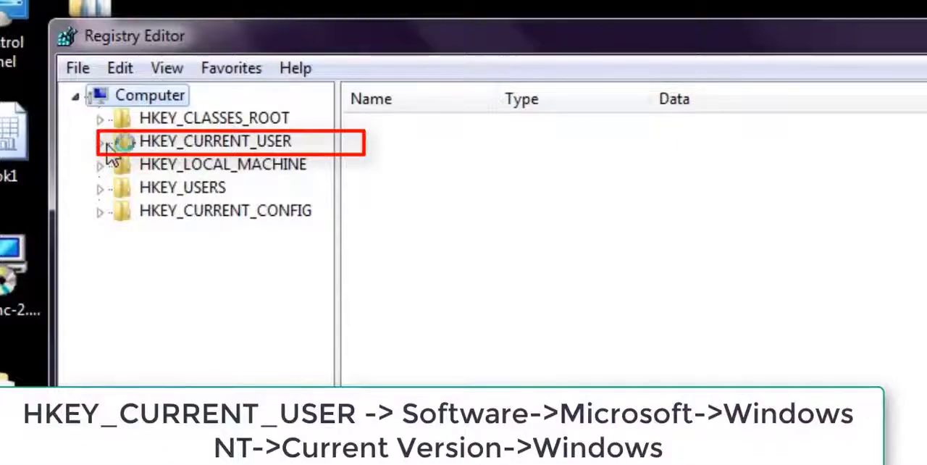
{"action": "left_click", "coordinate": [100, 140]}
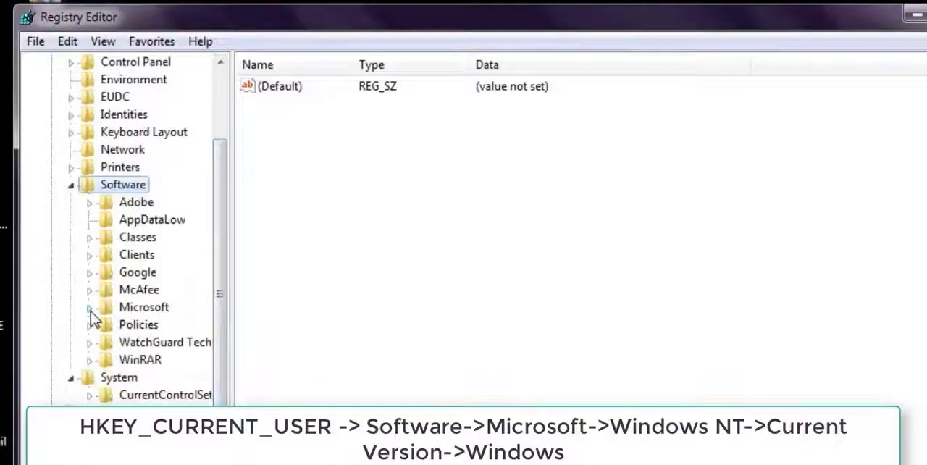
{"action": "left_click", "coordinate": [88, 307]}
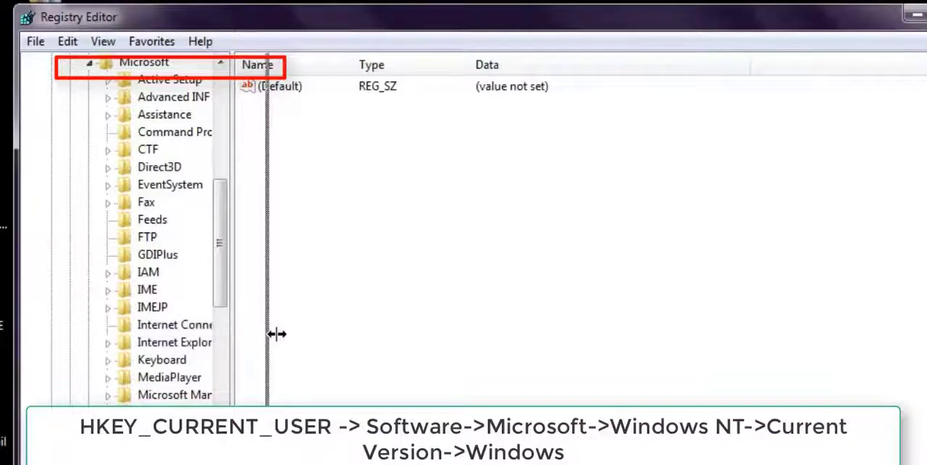
{"action": "scroll", "scroll_direction": "down", "scroll_amount": 3}
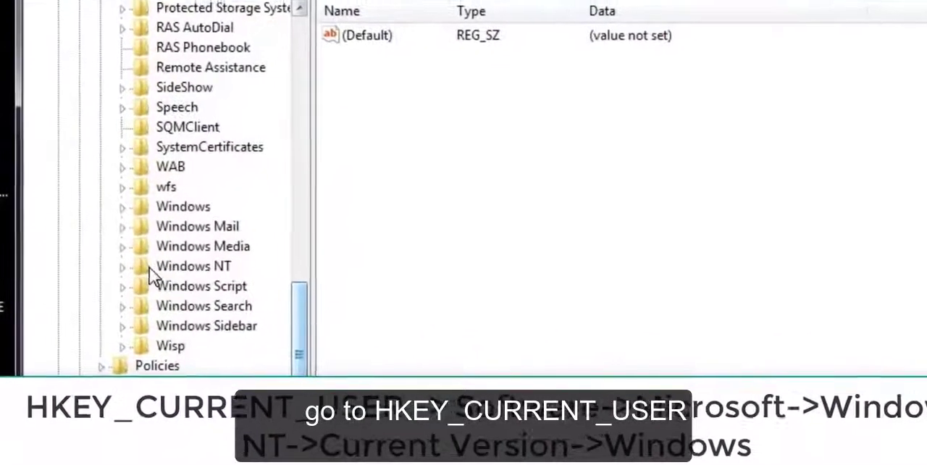
{"action": "left_click", "coordinate": [194, 267]}
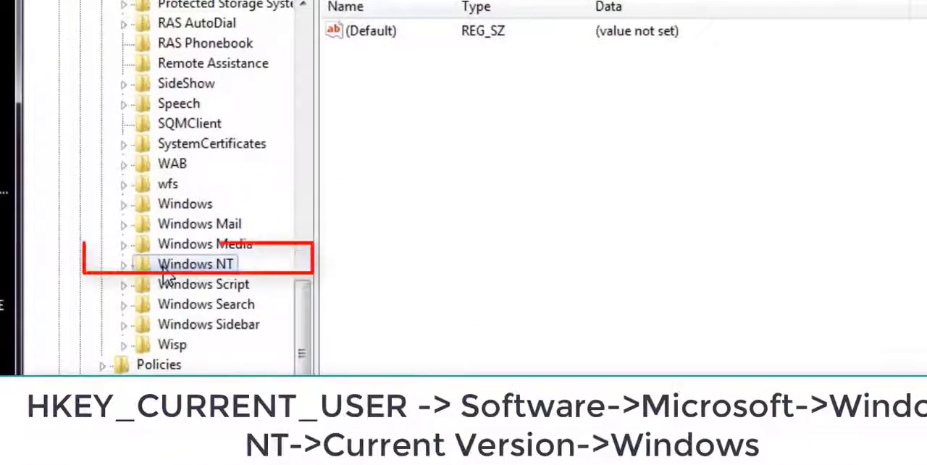
{"action": "left_click", "coordinate": [123, 264]}
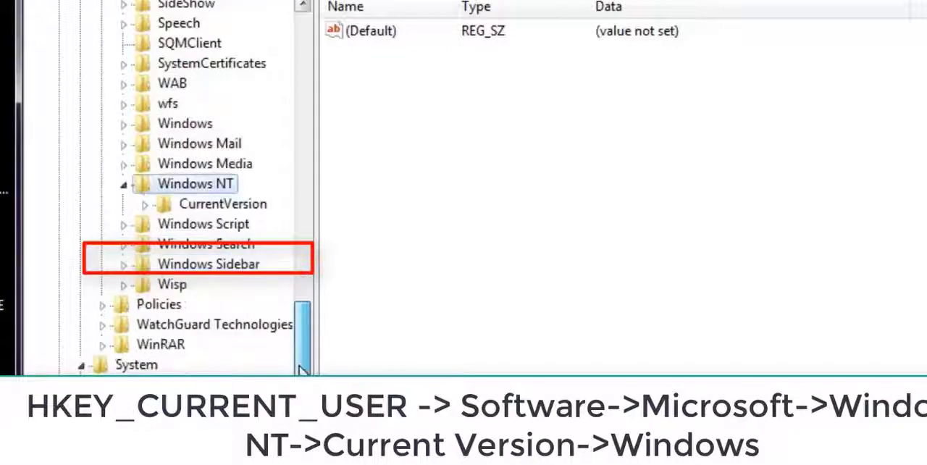
Step: Expand CurrentVersion and select its Windows key to list the Device and other printer values
{"action": "left_click", "coordinate": [223, 203]}
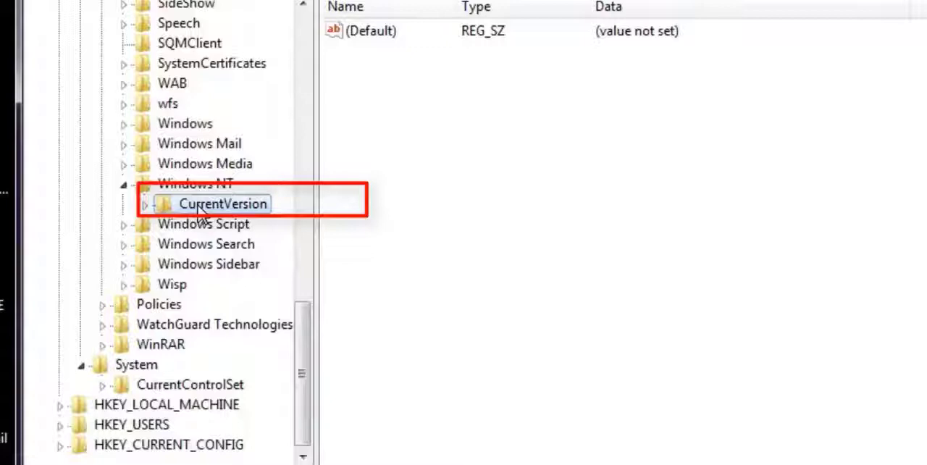
{"action": "mouse_move", "coordinate": [223, 243]}
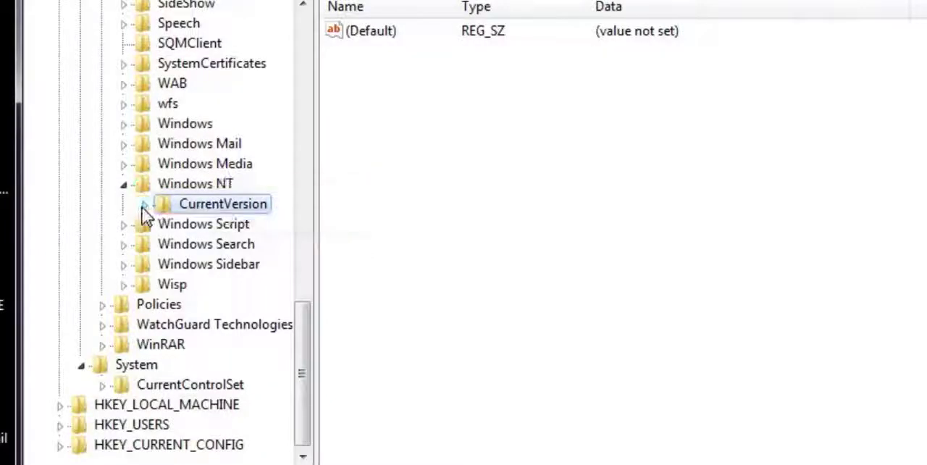
{"action": "left_click", "coordinate": [145, 203]}
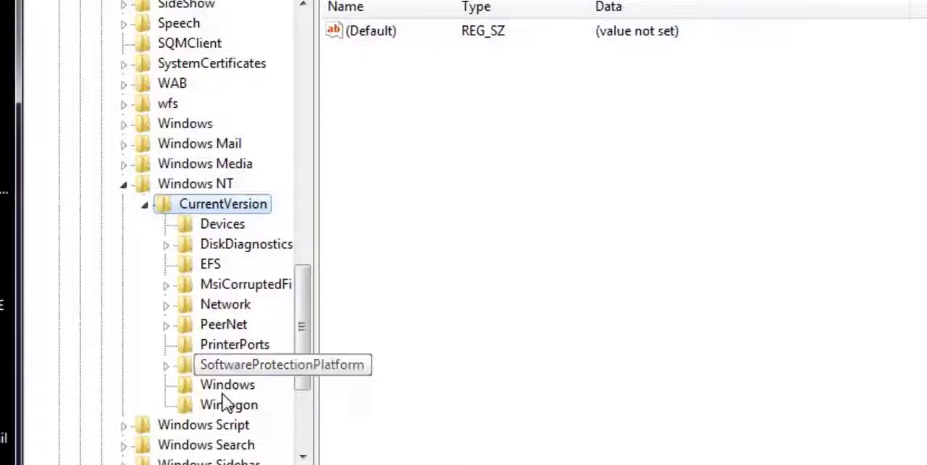
{"action": "left_click", "coordinate": [226, 385]}
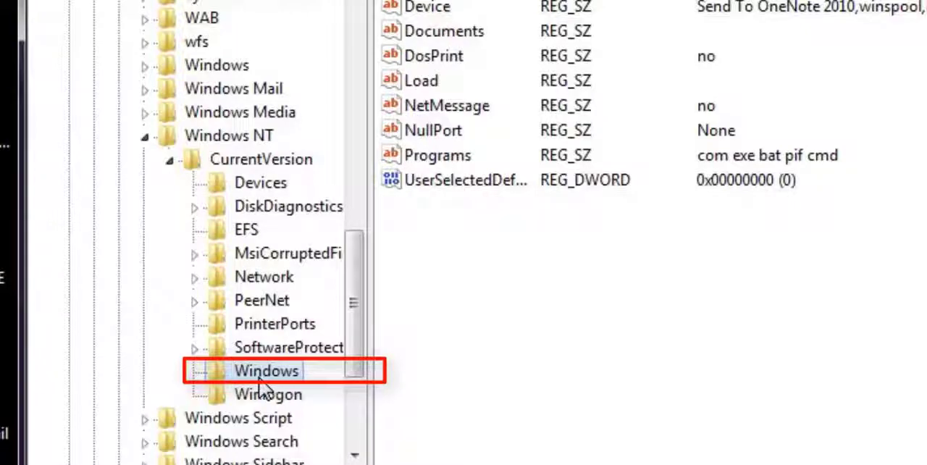
{"action": "left_click", "coordinate": [427, 7]}
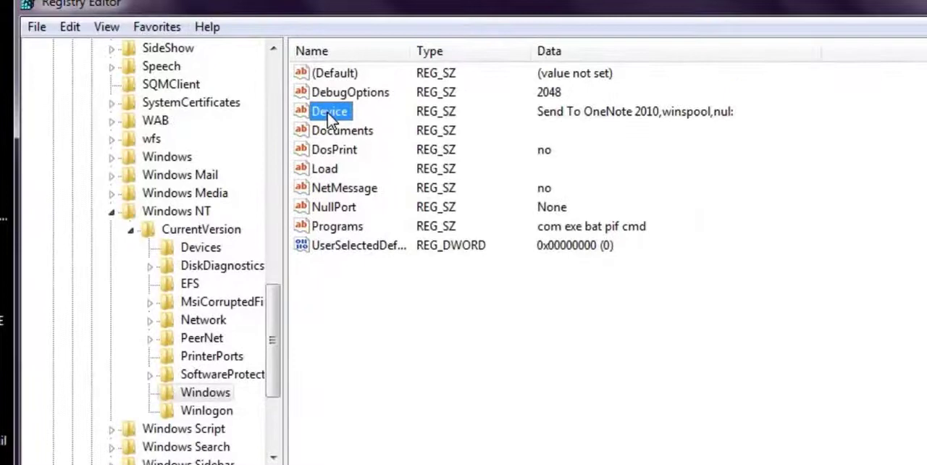
{"action": "mouse_move", "coordinate": [325, 209]}
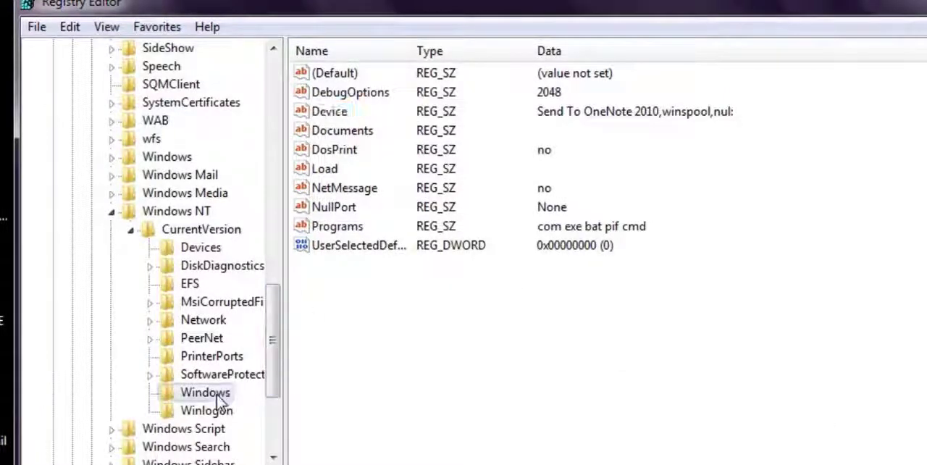
{"action": "left_click", "coordinate": [206, 391]}
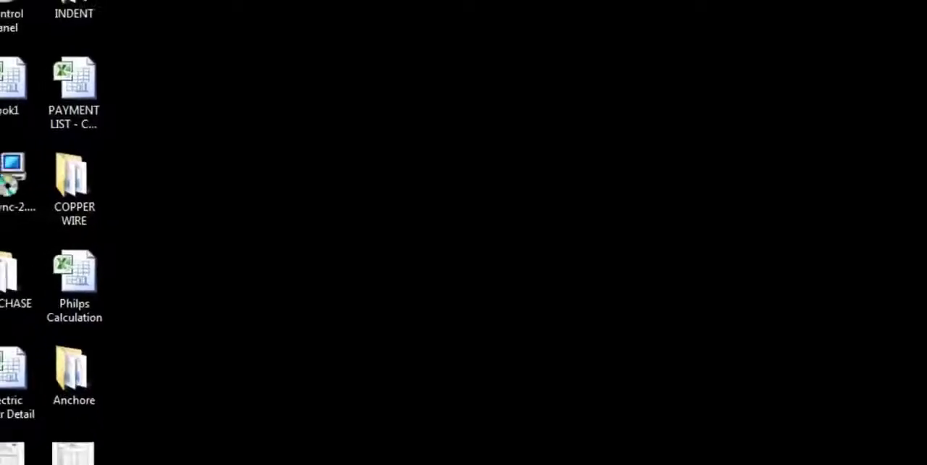
Step: Reach Devices and Printers from the Start menu's Control Panel, listing the five installed printers
{"action": "left_click", "coordinate": [26, 446]}
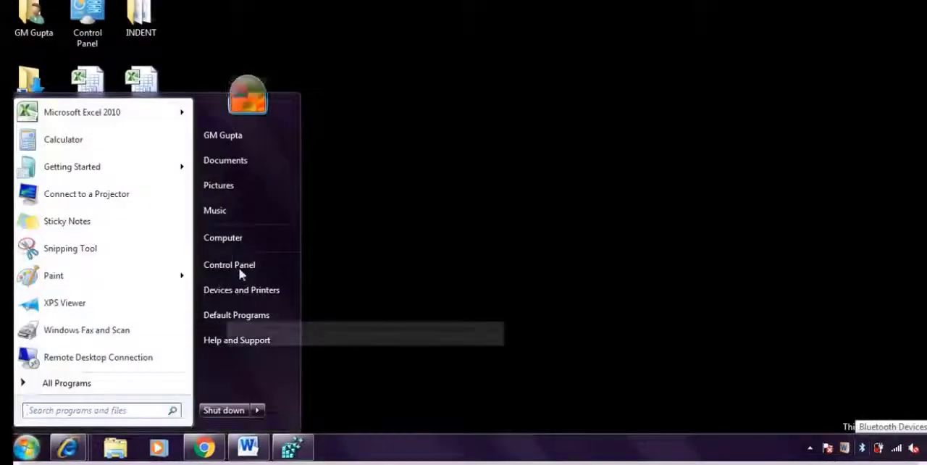
{"action": "left_click", "coordinate": [229, 263]}
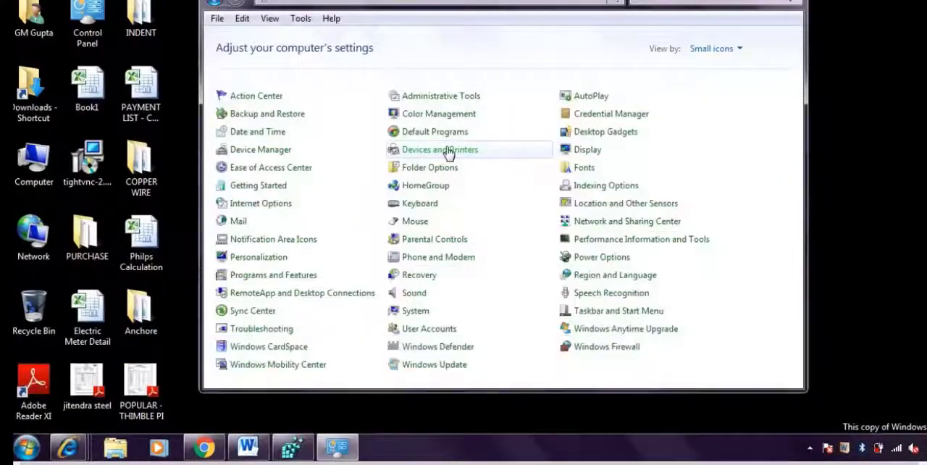
{"action": "left_click", "coordinate": [440, 149]}
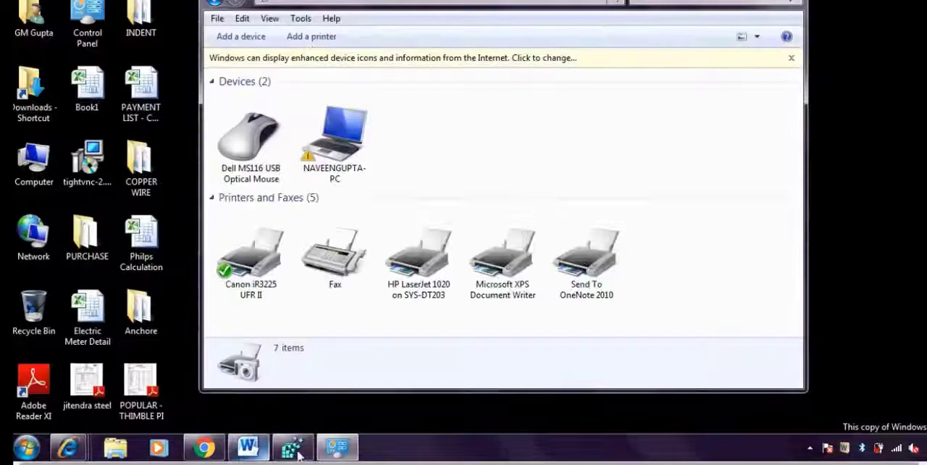
{"action": "left_click", "coordinate": [293, 446]}
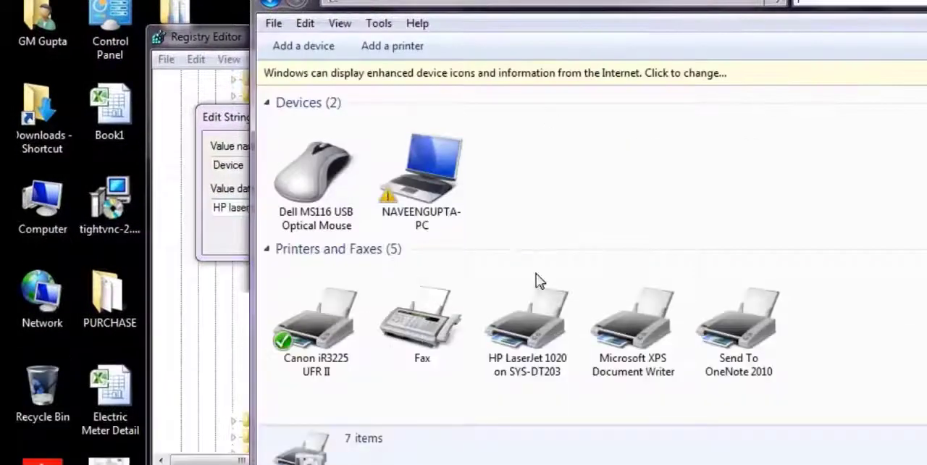
Step: Replace the Device value data with 'HP laserjet 1020 on SYS-DT203' and confirm it
{"action": "left_click", "coordinate": [527, 318]}
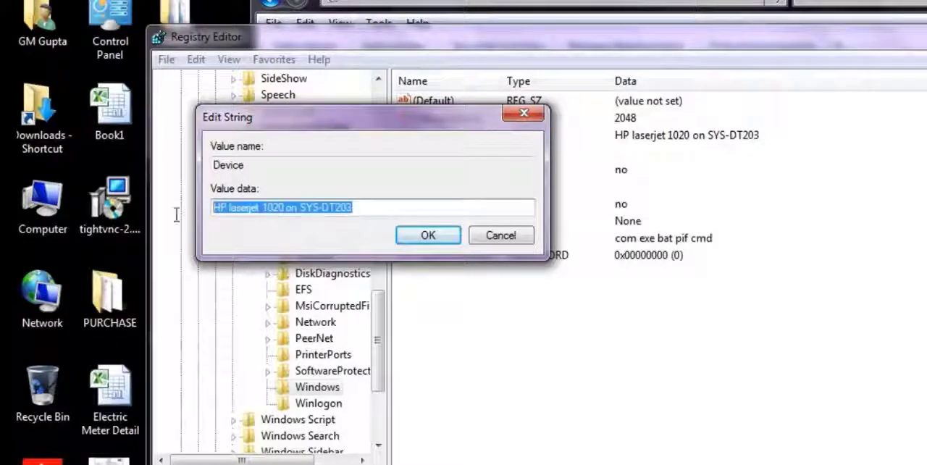
{"action": "key", "text": "Delete"}
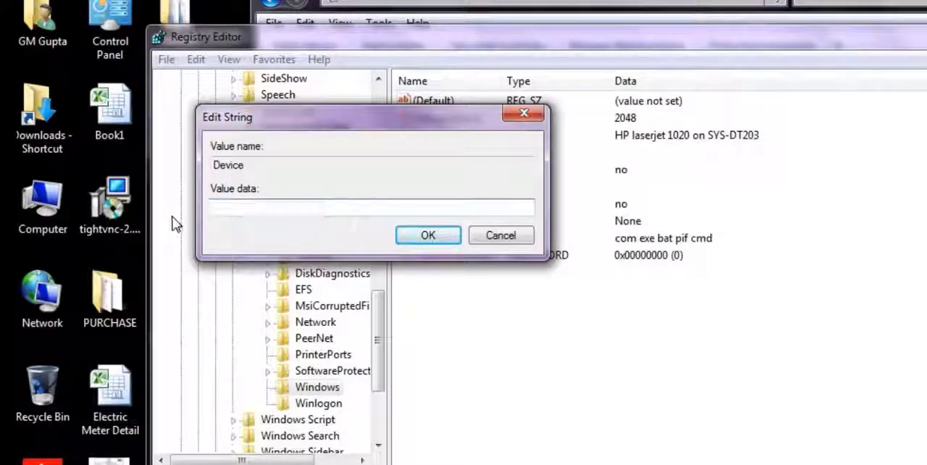
{"action": "type", "text": "HP laserjet 1020 on SYS-DT203"}
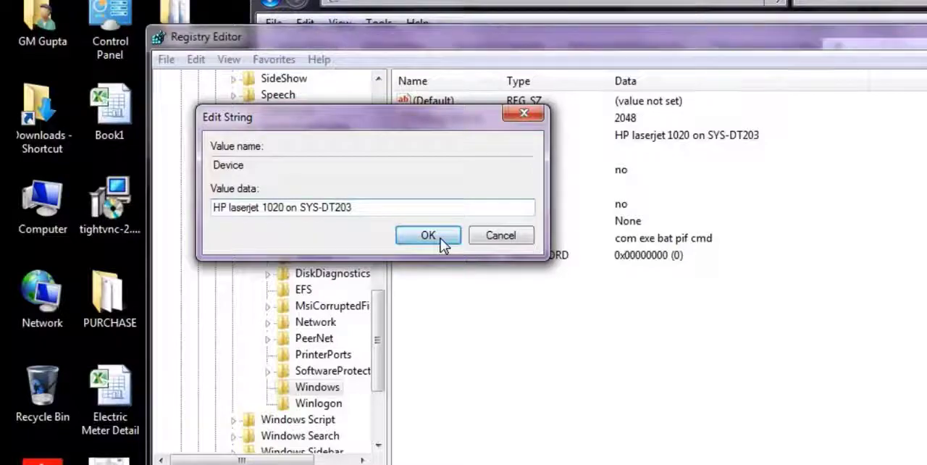
{"action": "left_click", "coordinate": [427, 235]}
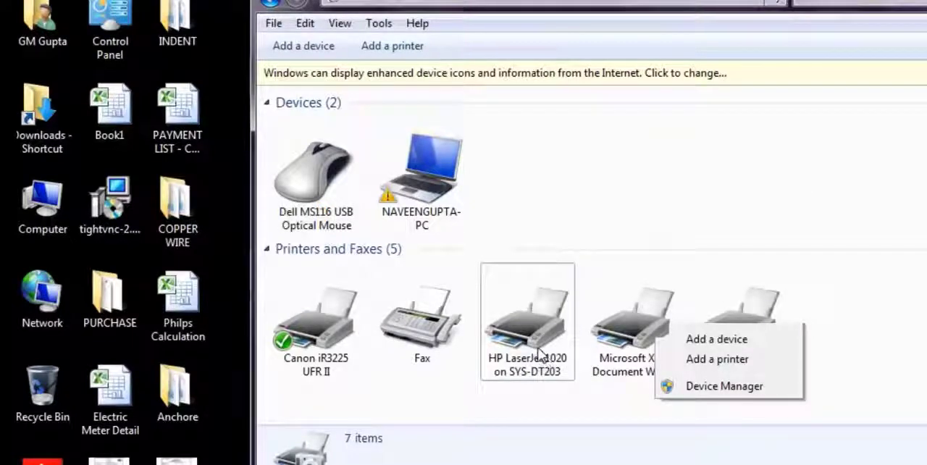
{"action": "mouse_move", "coordinate": [538, 350]}
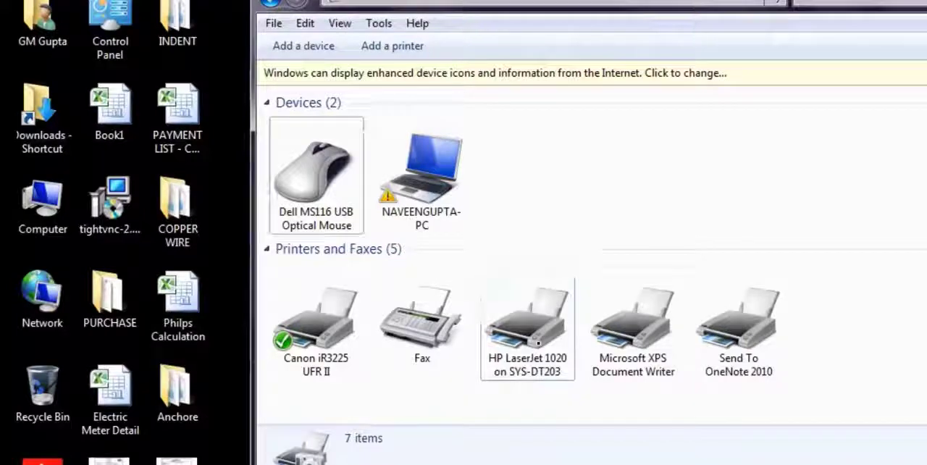
{"action": "right_click", "coordinate": [528, 319]}
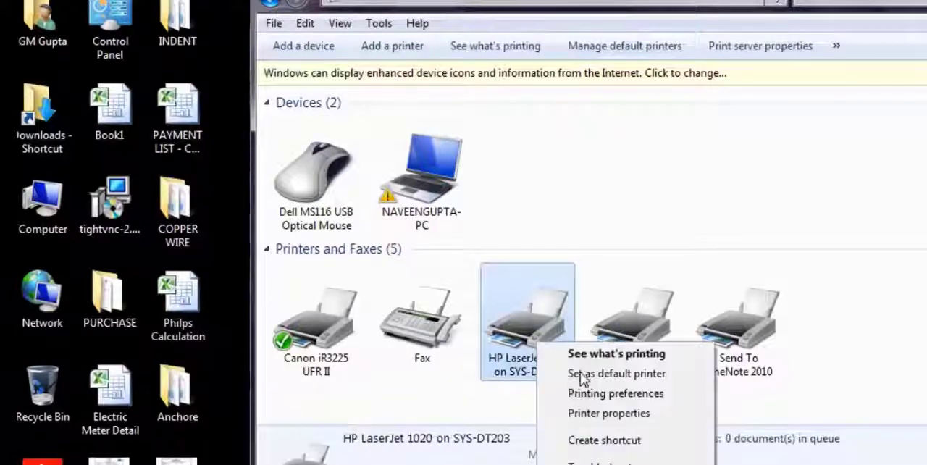
{"action": "left_click", "coordinate": [617, 373]}
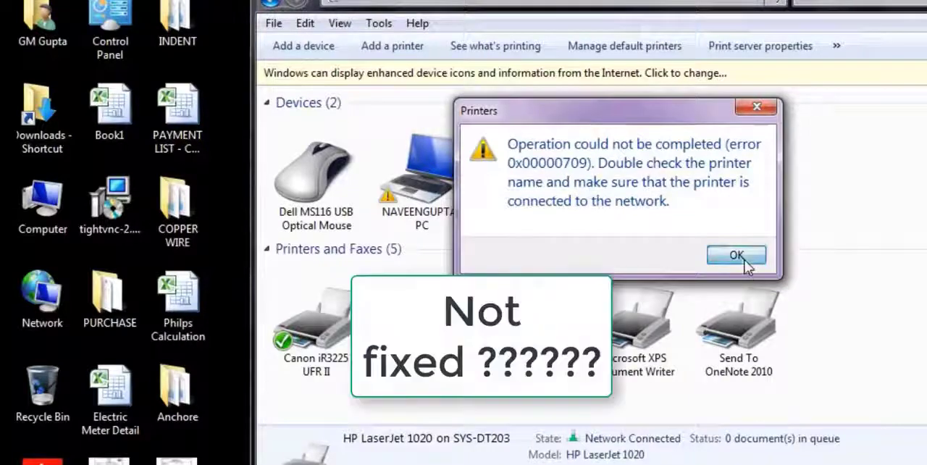
{"action": "left_click", "coordinate": [736, 255]}
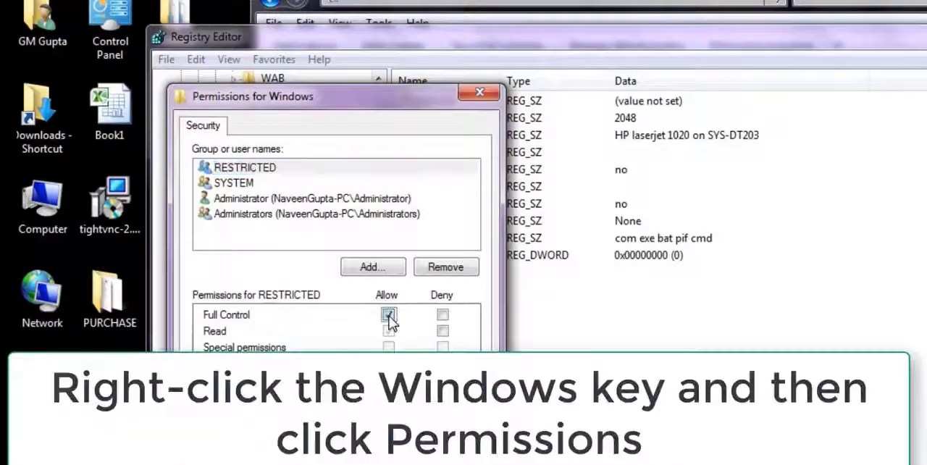
Step: Allow Full Control for RESTRICTED and add the Everyone group to the Windows key's permission list
{"action": "left_click", "coordinate": [388, 314]}
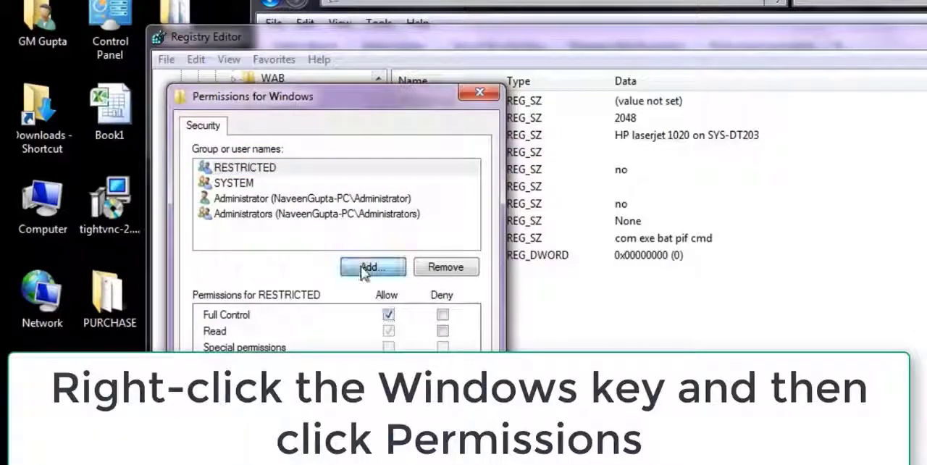
{"action": "left_click", "coordinate": [372, 267]}
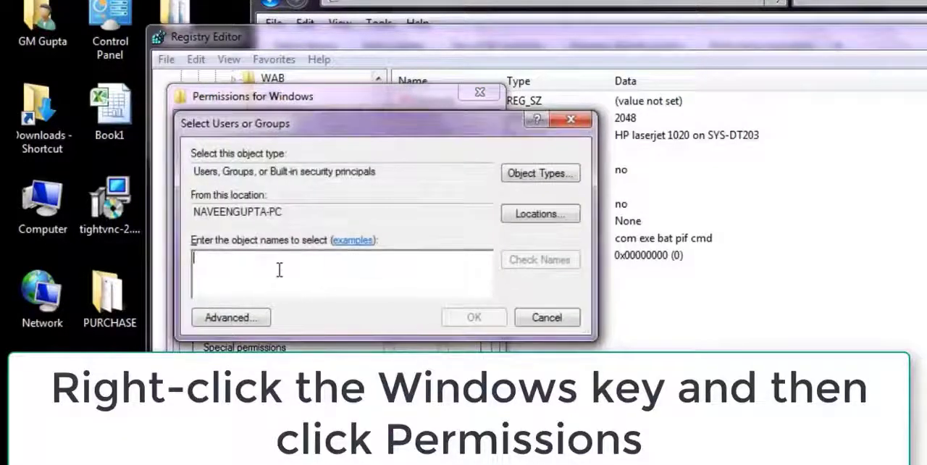
{"action": "type", "text": "everyone"}
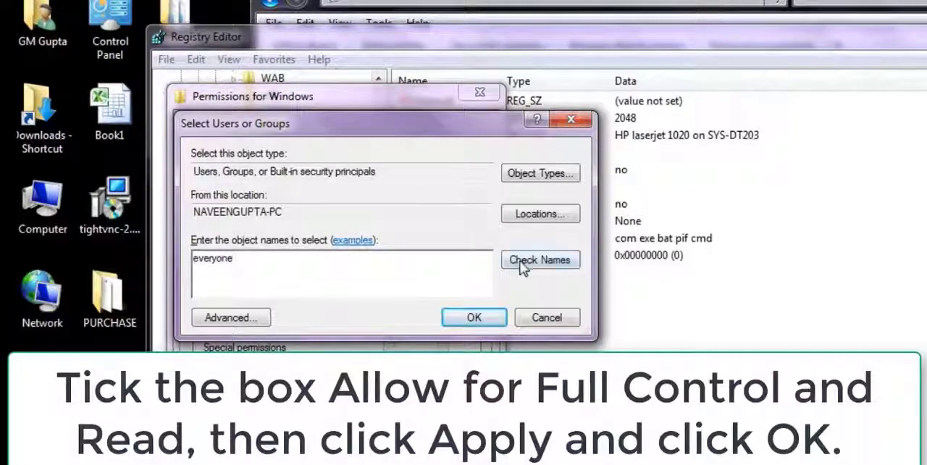
{"action": "left_click", "coordinate": [540, 259]}
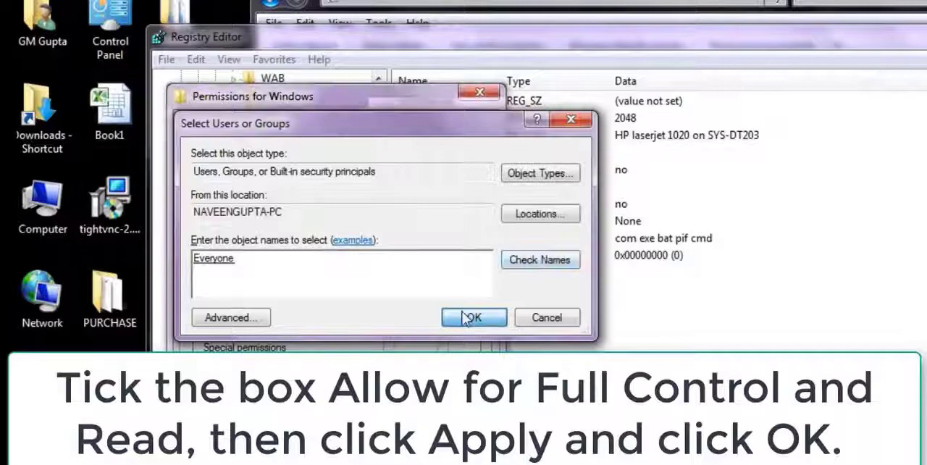
{"action": "left_click", "coordinate": [473, 317]}
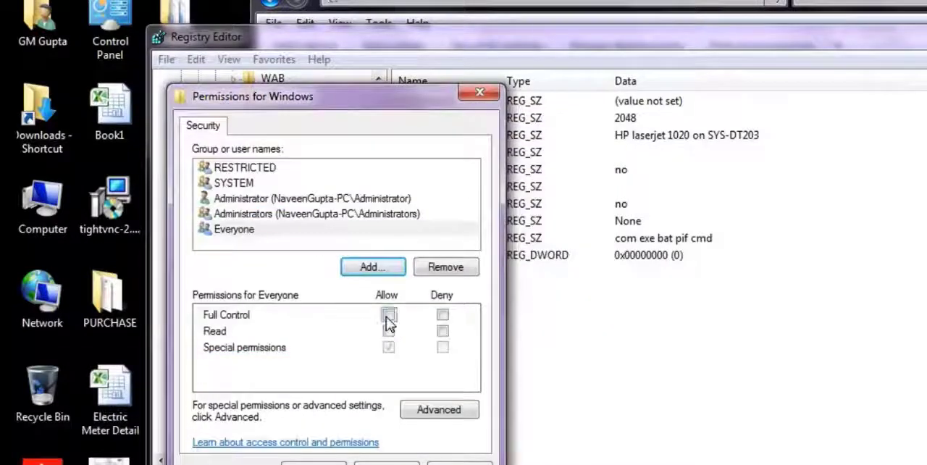
Step: Grant Everyone Full Control, review the other accounts' permissions, and save the changes
{"action": "left_click", "coordinate": [311, 213]}
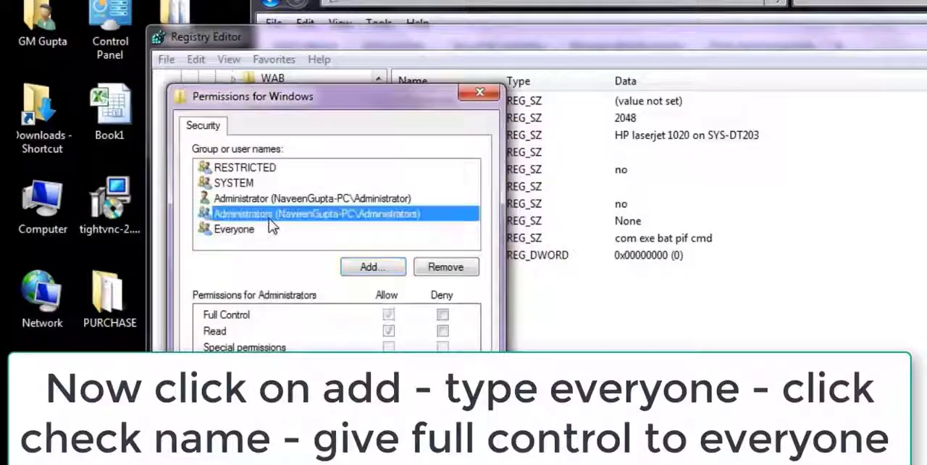
{"action": "left_click", "coordinate": [312, 197]}
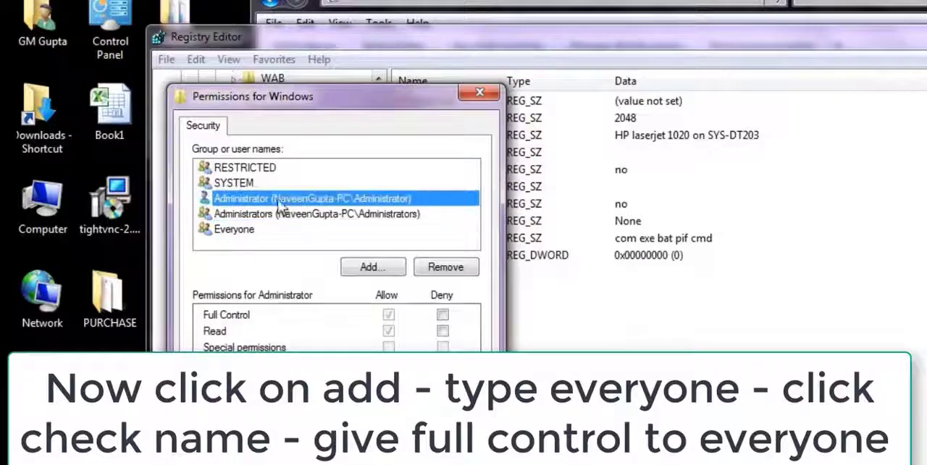
{"action": "left_click", "coordinate": [245, 168]}
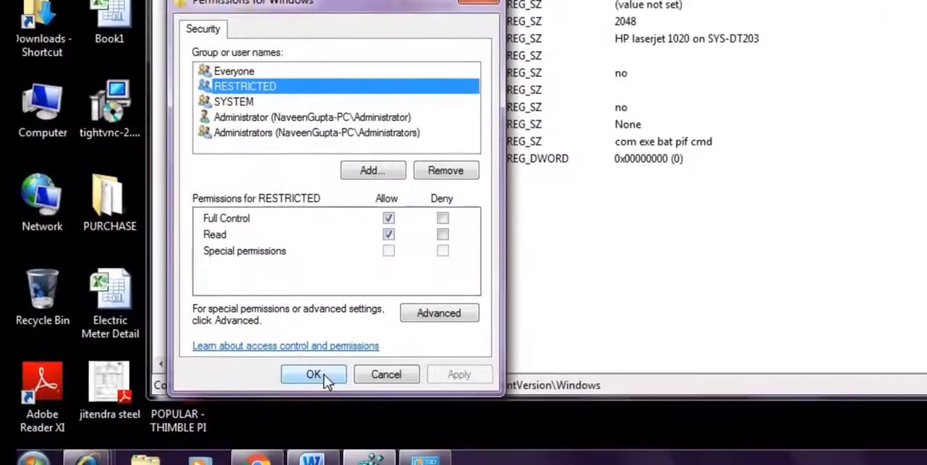
{"action": "left_click", "coordinate": [313, 373]}
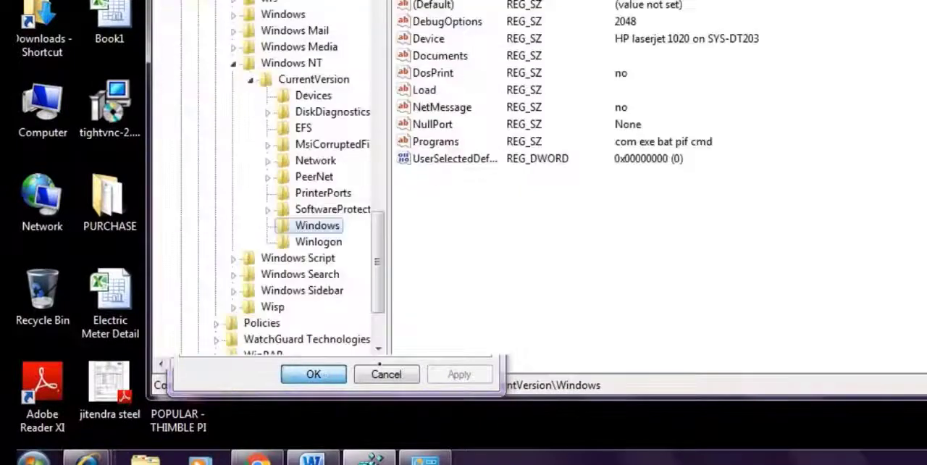
Step: Retry setting the HP LaserJet 1020 as default and dismiss the 0x00000709 error again
{"action": "left_click", "coordinate": [313, 374]}
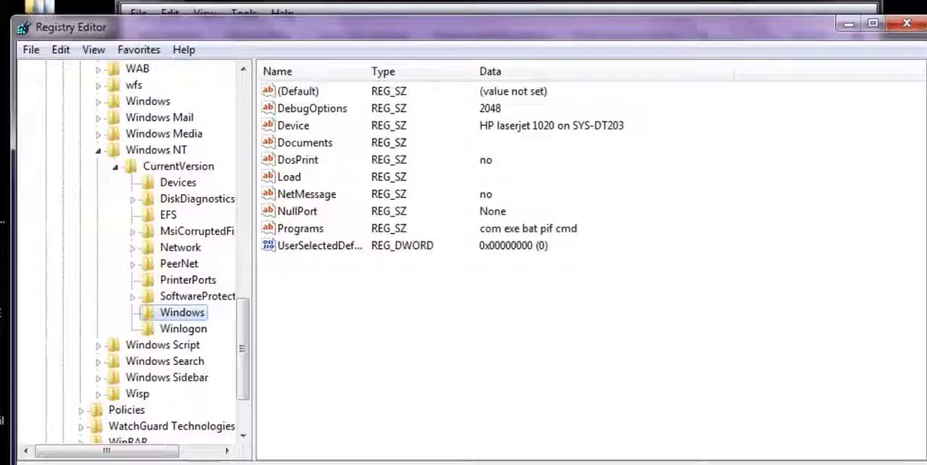
{"action": "mouse_move", "coordinate": [348, 278]}
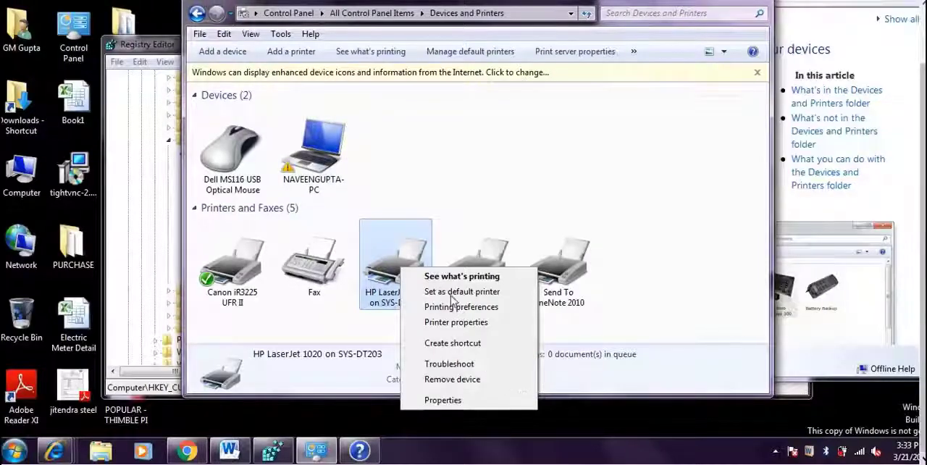
{"action": "left_click", "coordinate": [460, 291]}
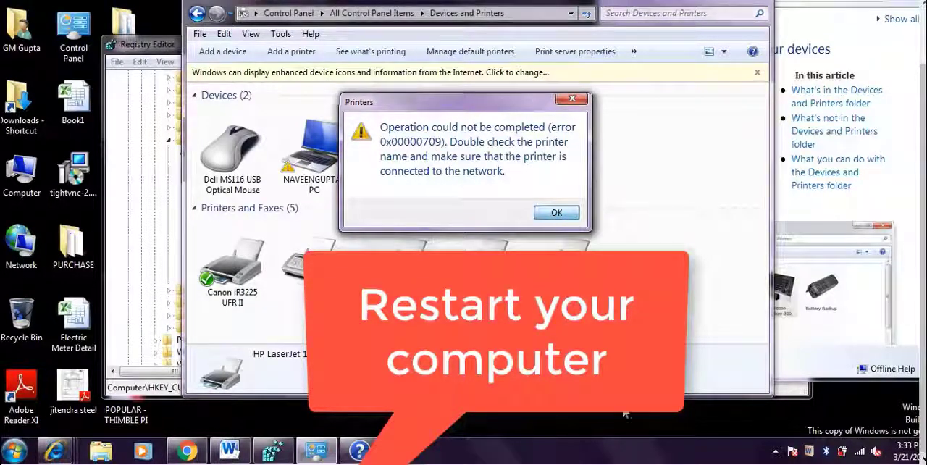
{"action": "left_click", "coordinate": [13, 449]}
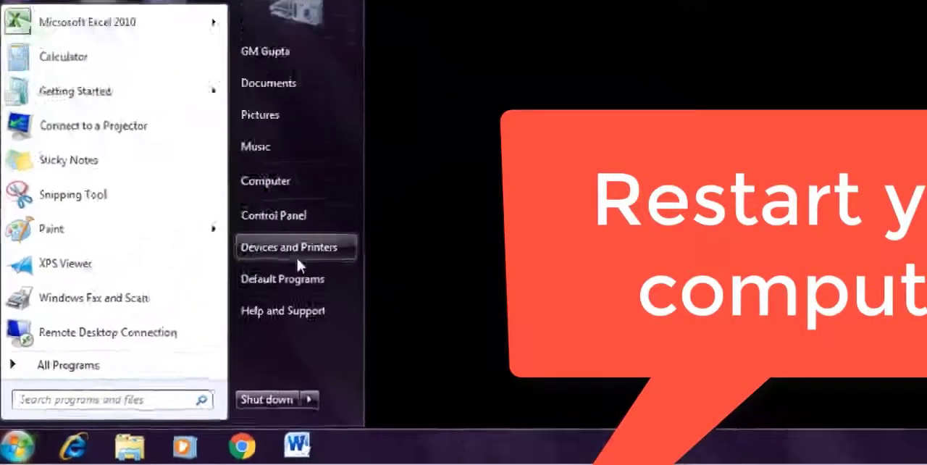
Step: In Devices and Printers, check the Canon iR3225 and set the HP LaserJet 1020 on 192.168.1.121 as default
{"action": "left_click", "coordinate": [308, 399]}
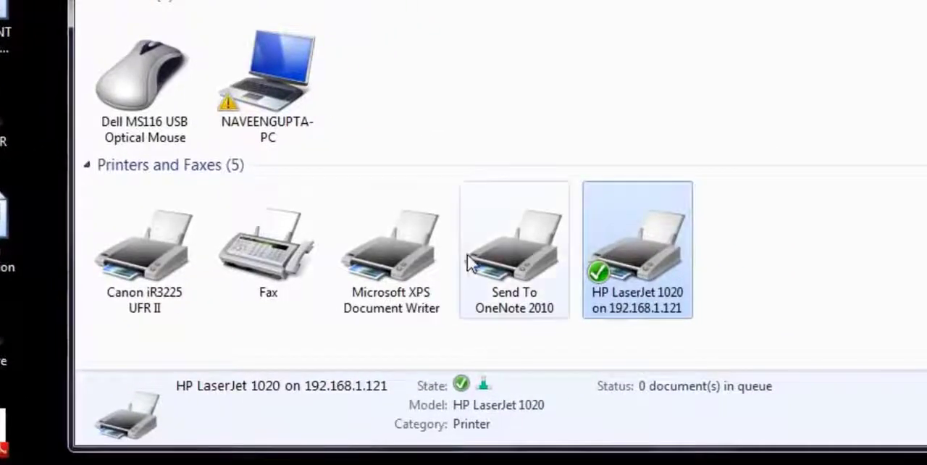
{"action": "right_click", "coordinate": [143, 246]}
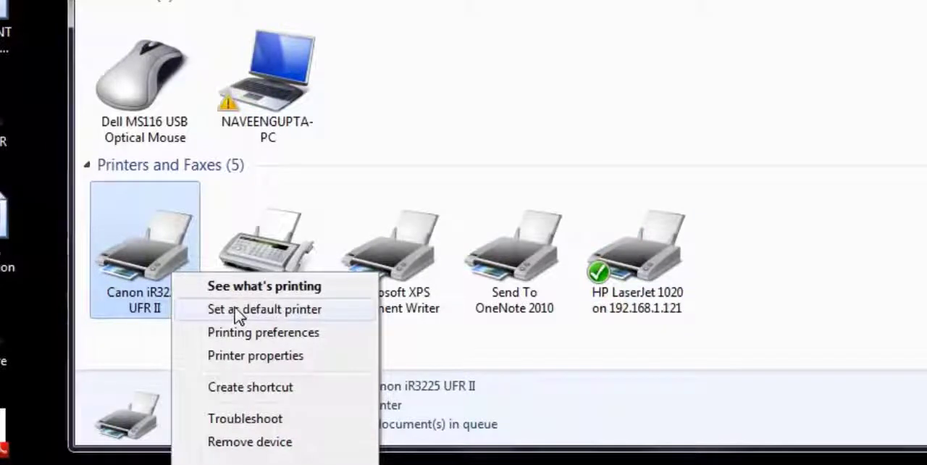
{"action": "left_click", "coordinate": [264, 310]}
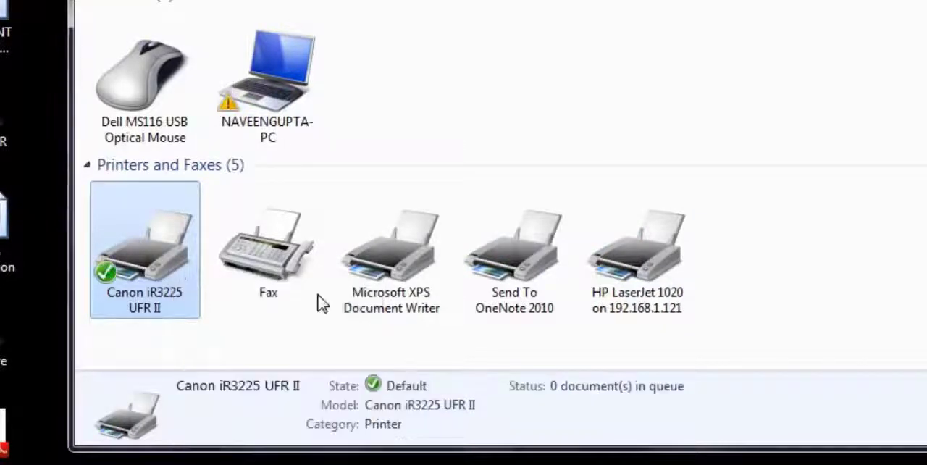
{"action": "right_click", "coordinate": [635, 246]}
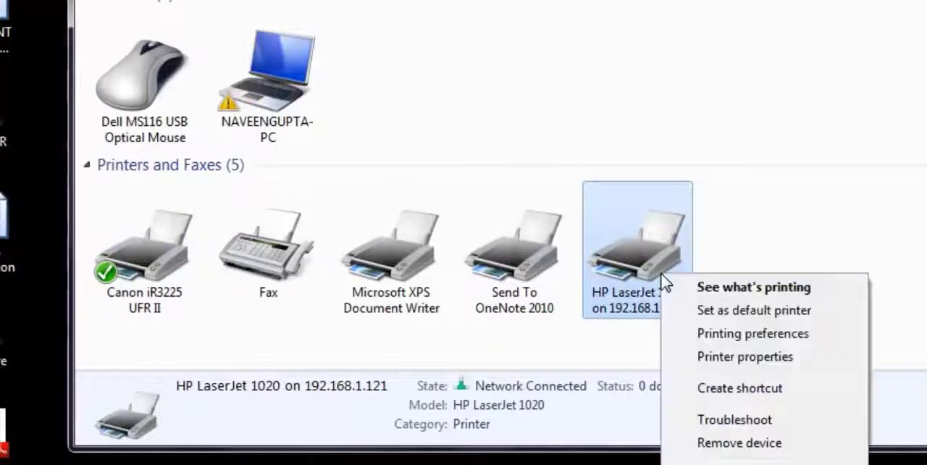
{"action": "mouse_move", "coordinate": [741, 319]}
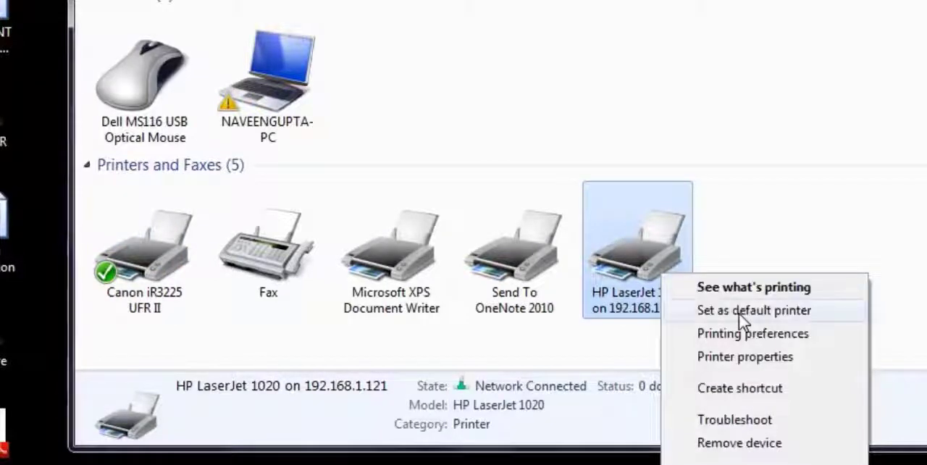
{"action": "left_click", "coordinate": [753, 309]}
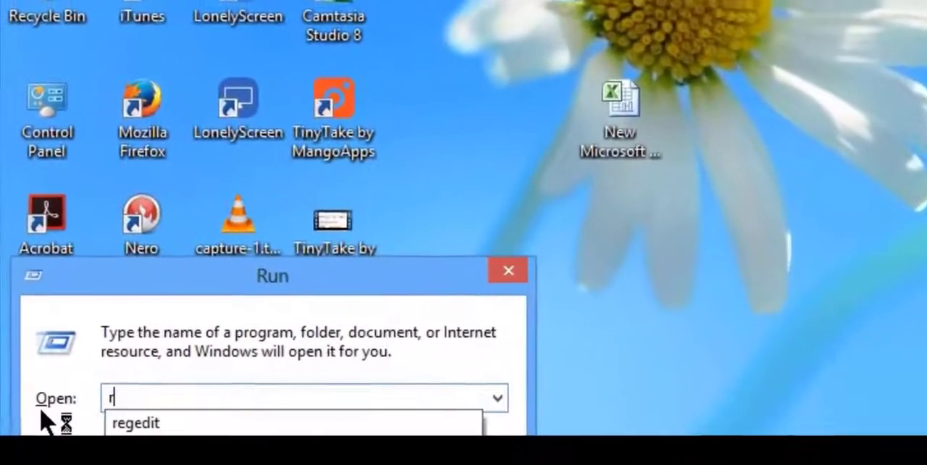
Step: Start regedit from Run, collapse HKEY_LOCAL_MACHINE and expand HKEY_CURRENT_USER
{"action": "type", "text": "egedi"}
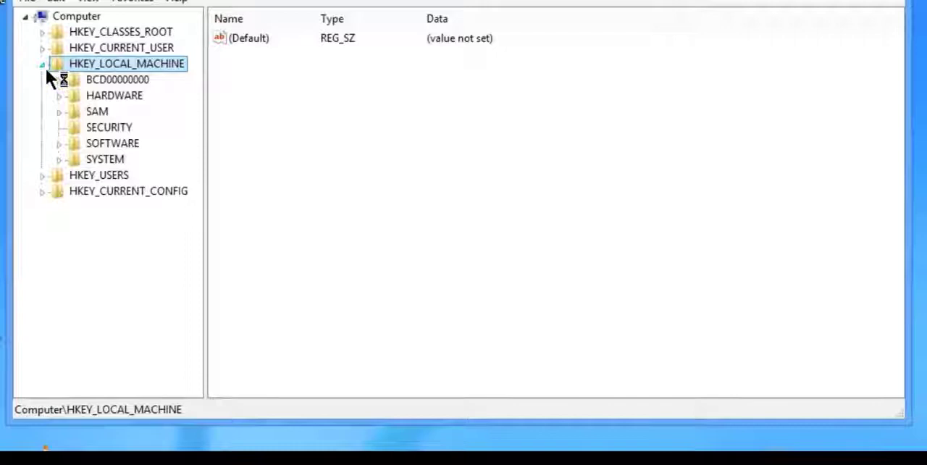
{"action": "left_click", "coordinate": [40, 62]}
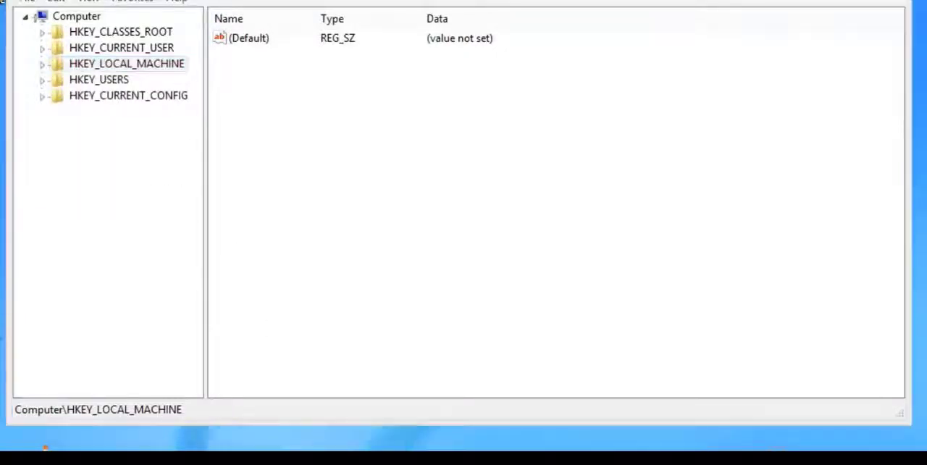
{"action": "mouse_move", "coordinate": [58, 68]}
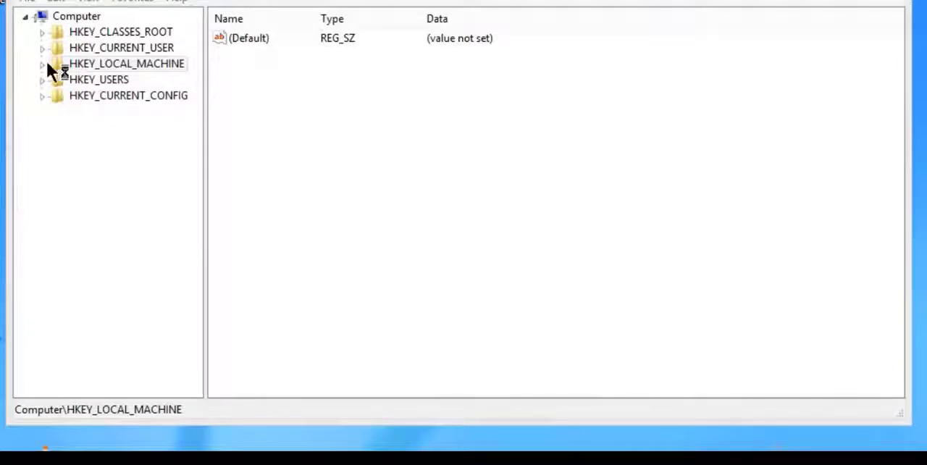
{"action": "left_click", "coordinate": [42, 47]}
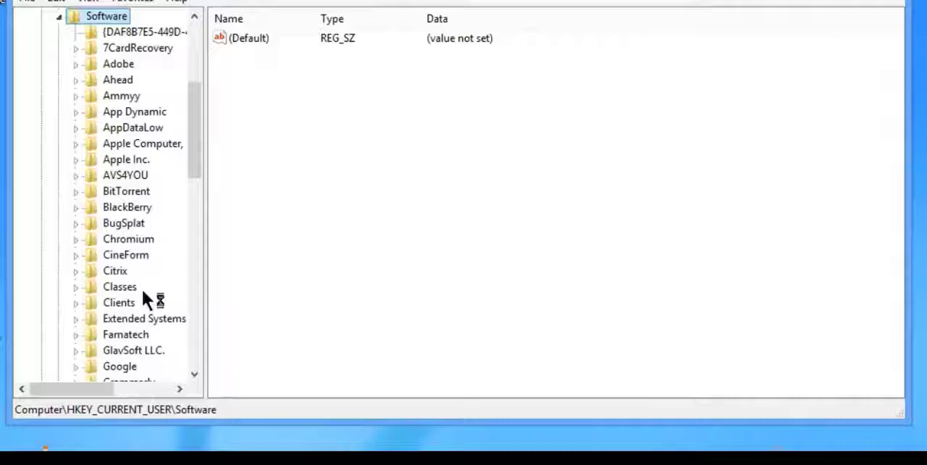
Step: Scroll the Software\Microsoft tree and expand Windows NT to reveal CurrentVersion's subkeys
{"action": "scroll", "scroll_direction": "down", "scroll_amount": 3}
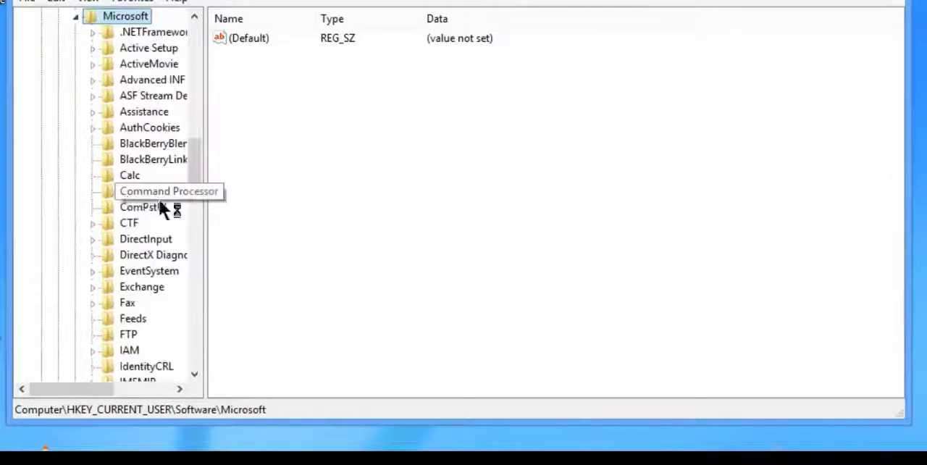
{"action": "scroll", "scroll_direction": "down", "scroll_amount": 3}
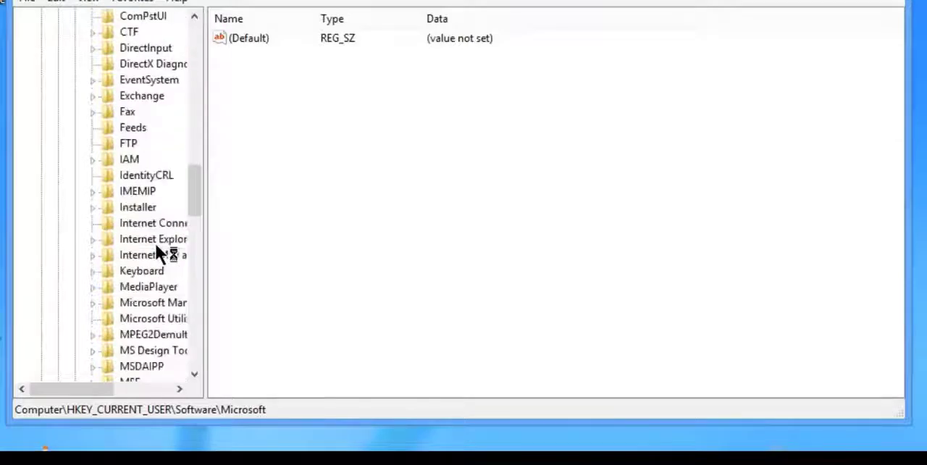
{"action": "scroll", "scroll_direction": "down", "scroll_amount": 3}
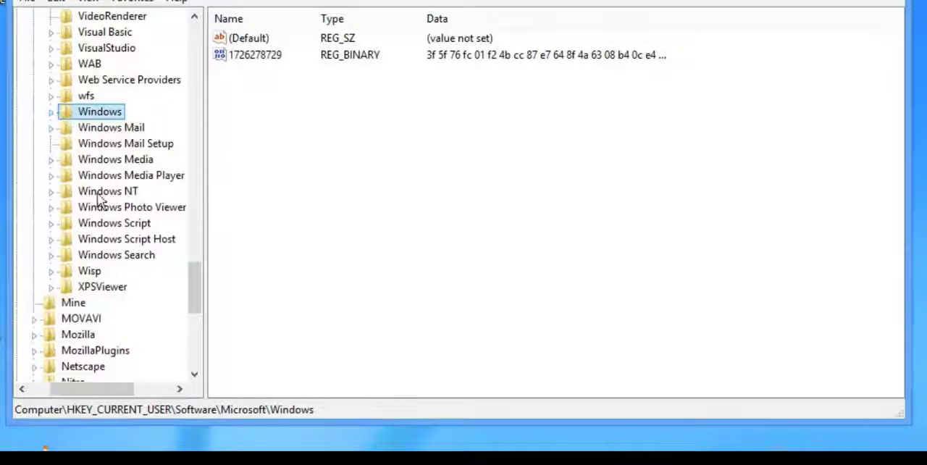
{"action": "left_click", "coordinate": [107, 191]}
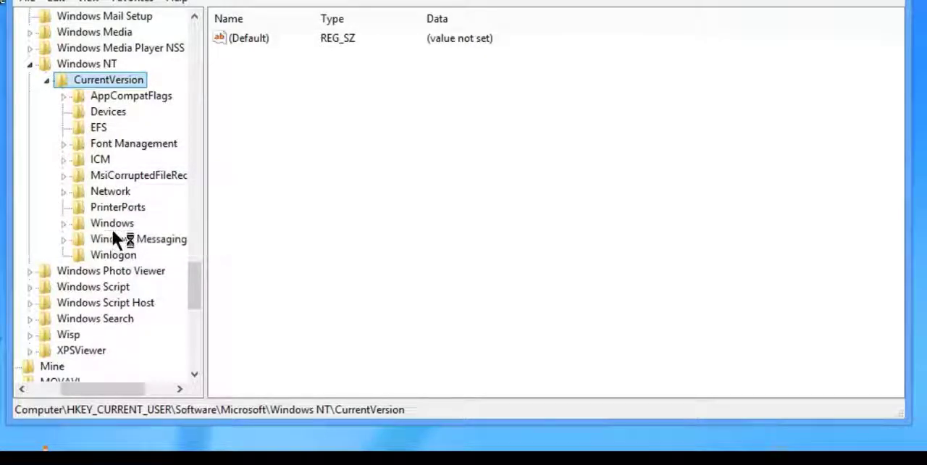
Step: Add Everyone as a verified name in the Windows key's Permissions dialog
{"action": "right_click", "coordinate": [112, 223]}
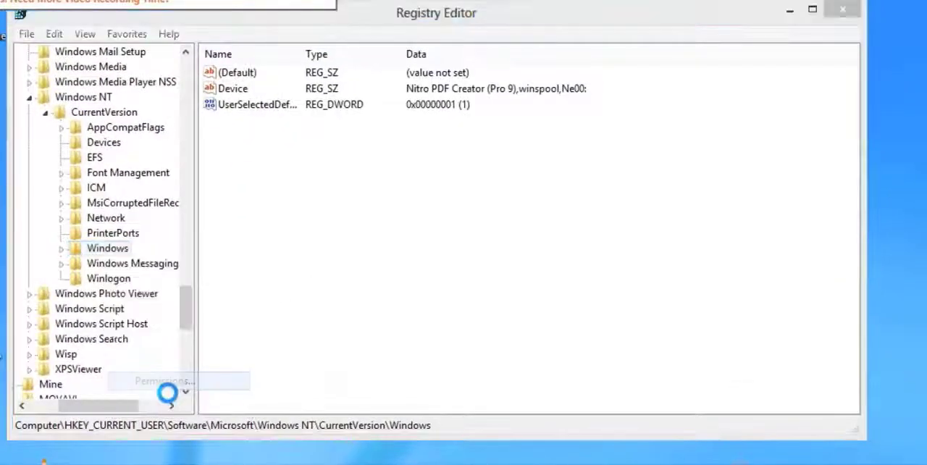
{"action": "left_click", "coordinate": [162, 381]}
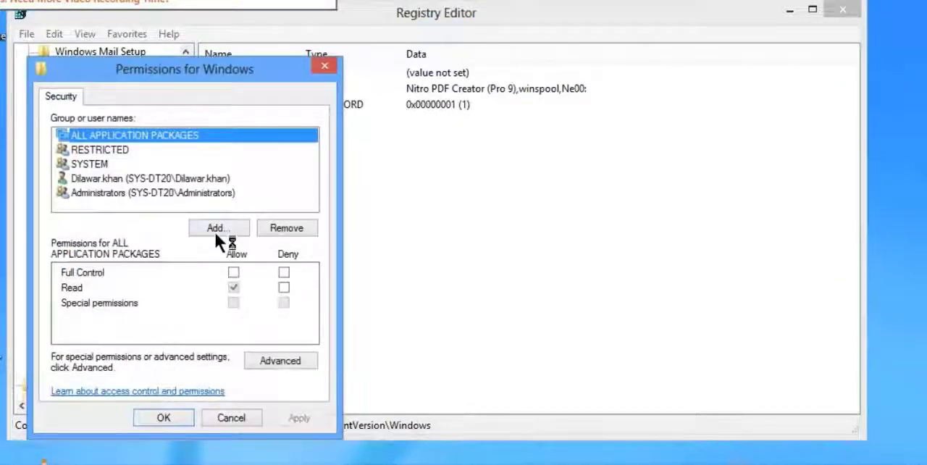
{"action": "left_click", "coordinate": [217, 228]}
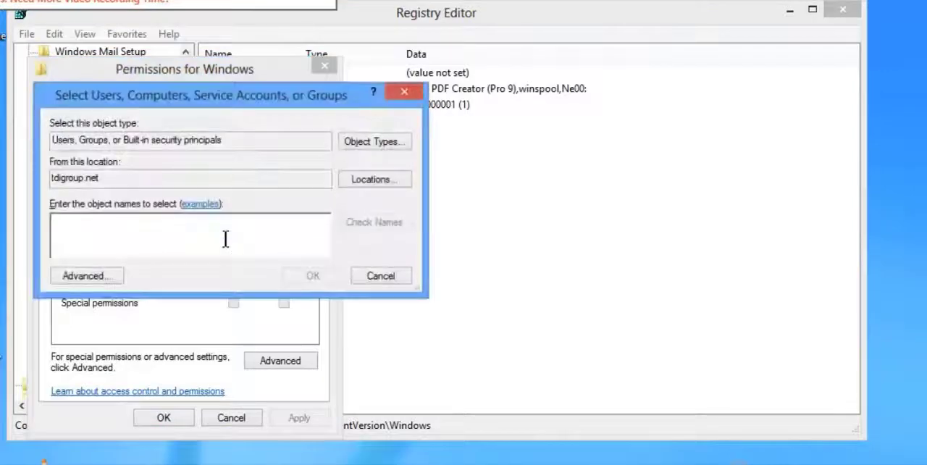
{"action": "mouse_move", "coordinate": [113, 240]}
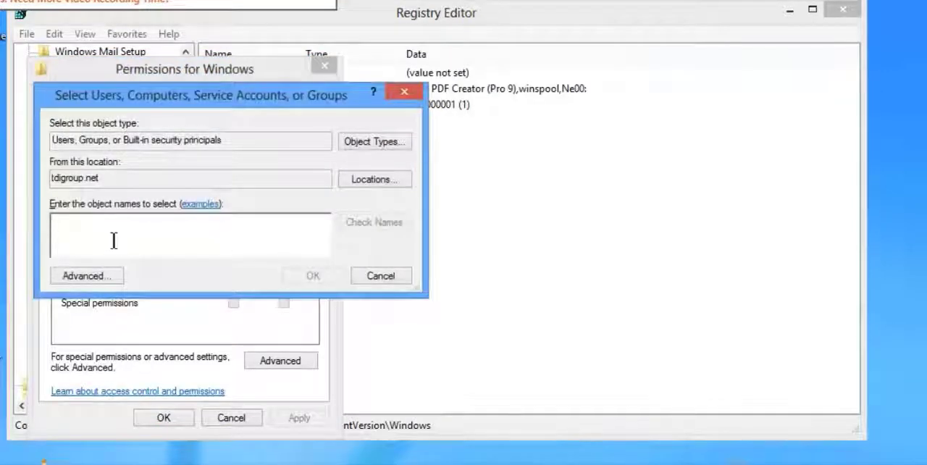
{"action": "type", "text": "ever"}
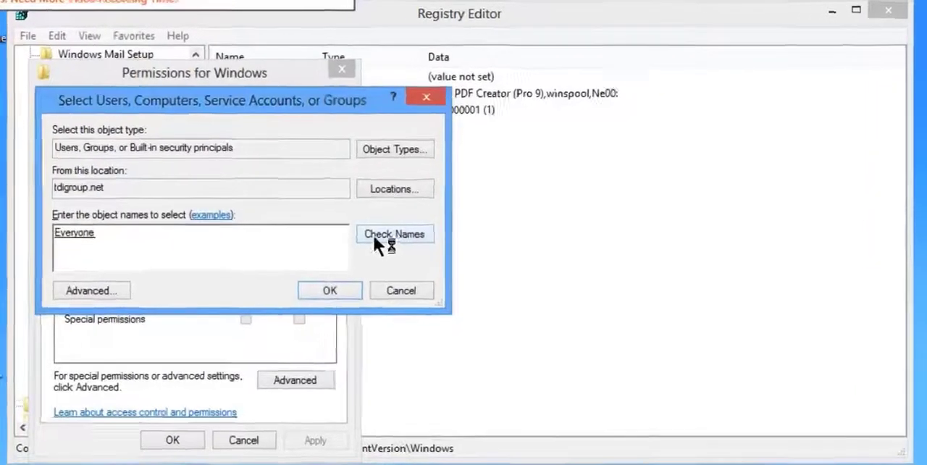
{"action": "left_click", "coordinate": [329, 289]}
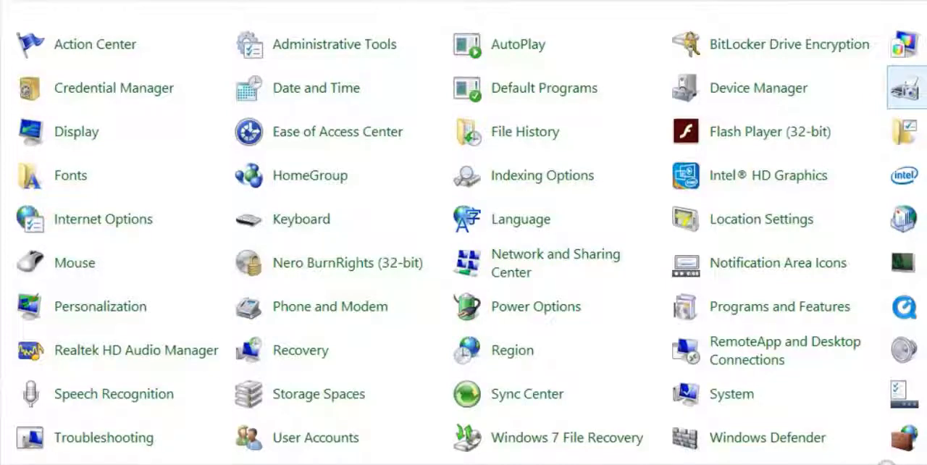
{"action": "mouse_move", "coordinate": [316, 87]}
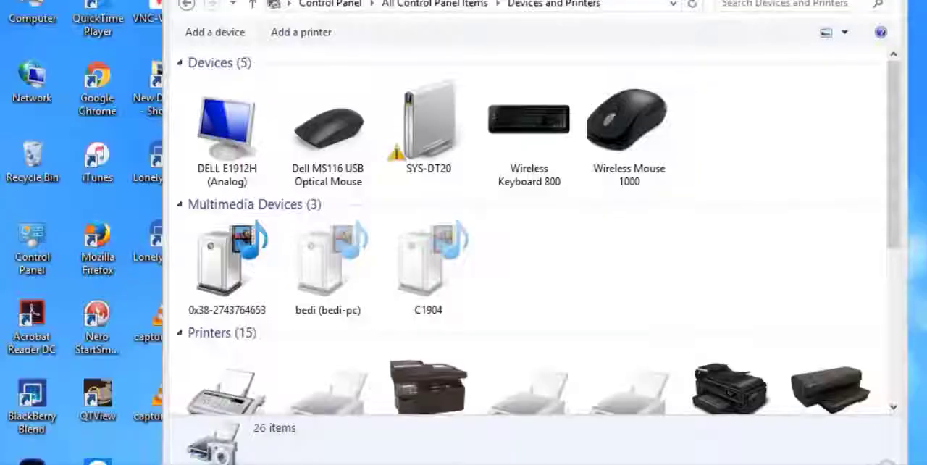
Step: Make the HP LaserJet Professional M1213nf MFP the default printer
{"action": "scroll", "scroll_direction": "down", "scroll_amount": 3}
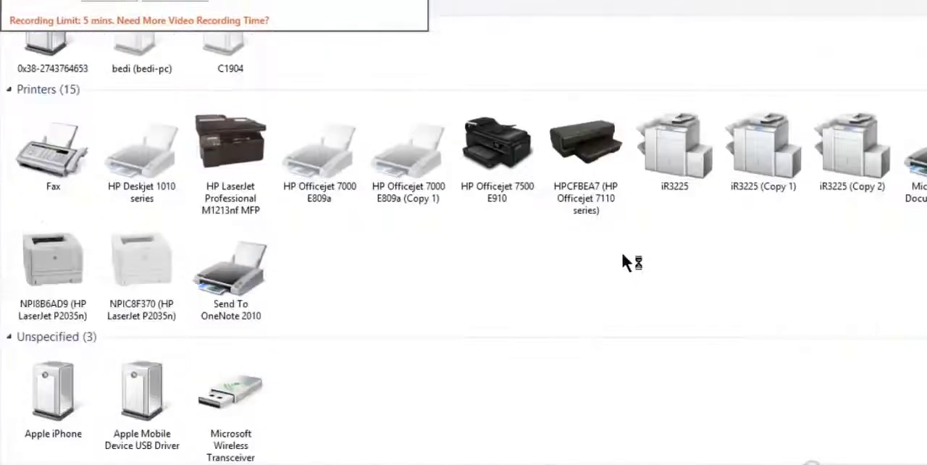
{"action": "right_click", "coordinate": [231, 142]}
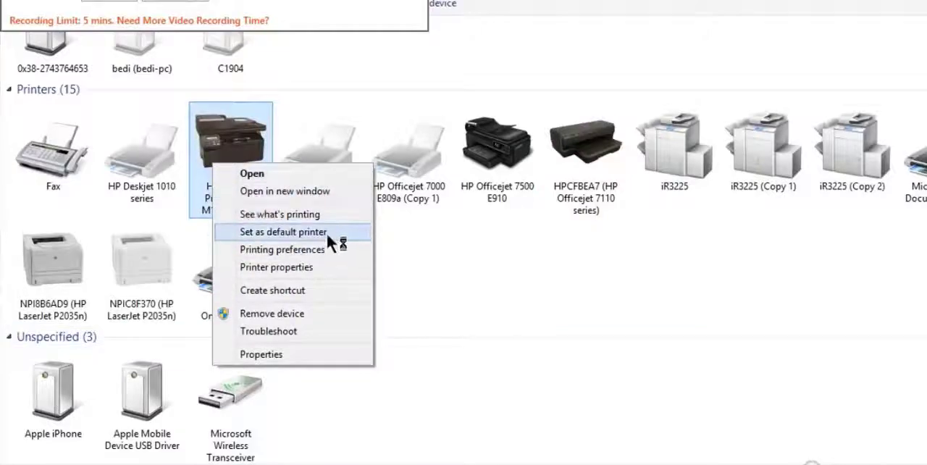
{"action": "left_click", "coordinate": [284, 232]}
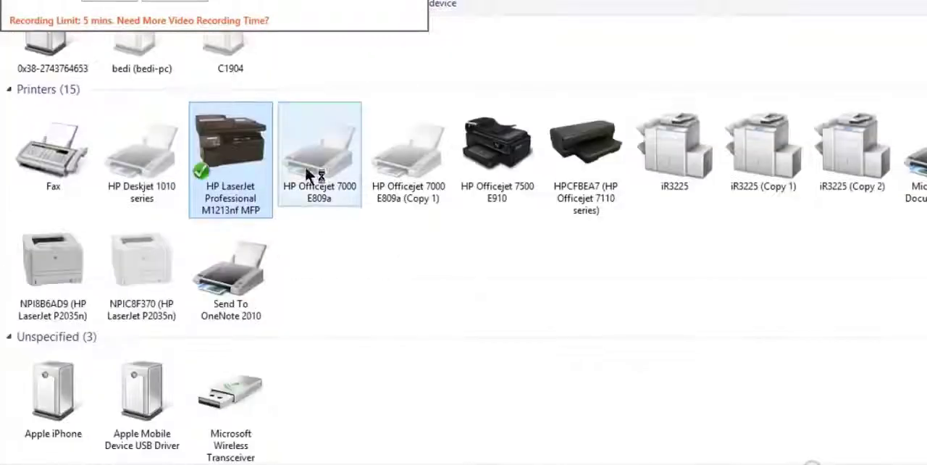
Step: Make the HP Officejet 7500 E910 the default printer instead
{"action": "right_click", "coordinate": [499, 138]}
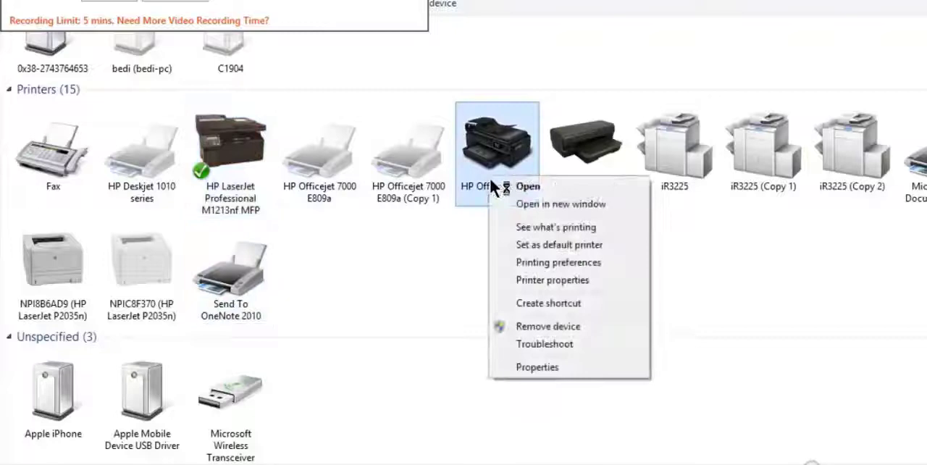
{"action": "left_click", "coordinate": [559, 244]}
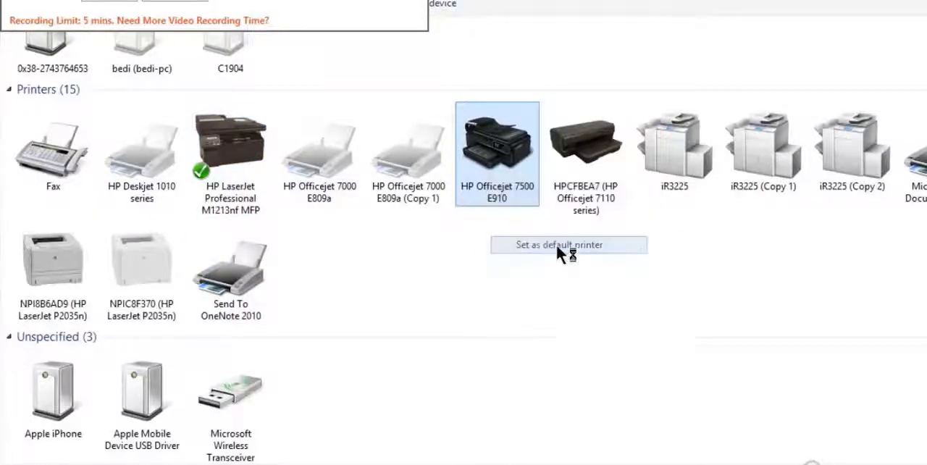
{"action": "left_click", "coordinate": [568, 243]}
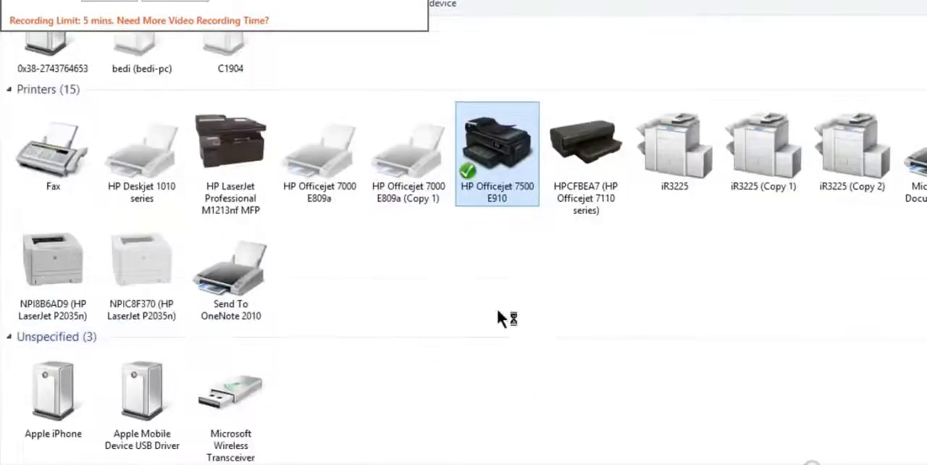
{"action": "mouse_move", "coordinate": [535, 243]}
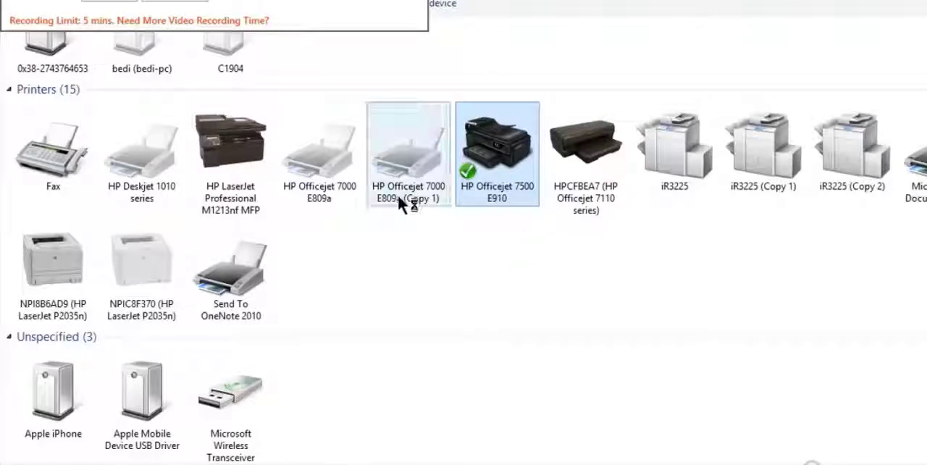
{"action": "right_click", "coordinate": [409, 145]}
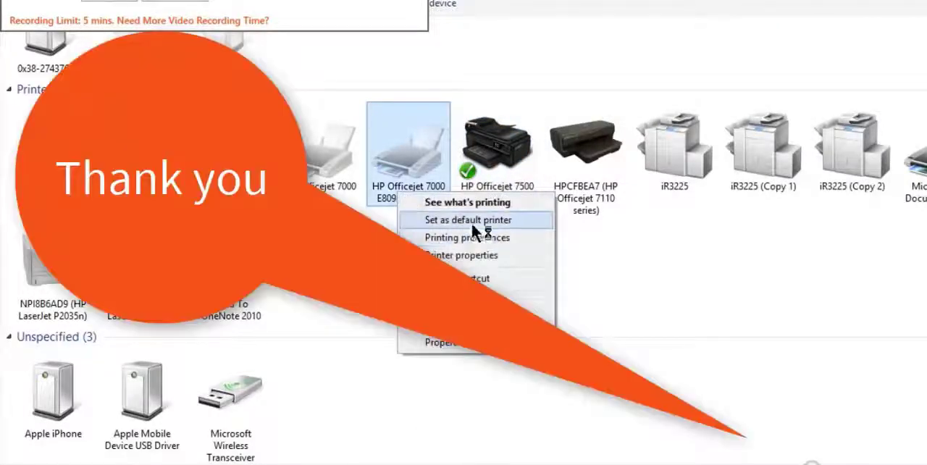